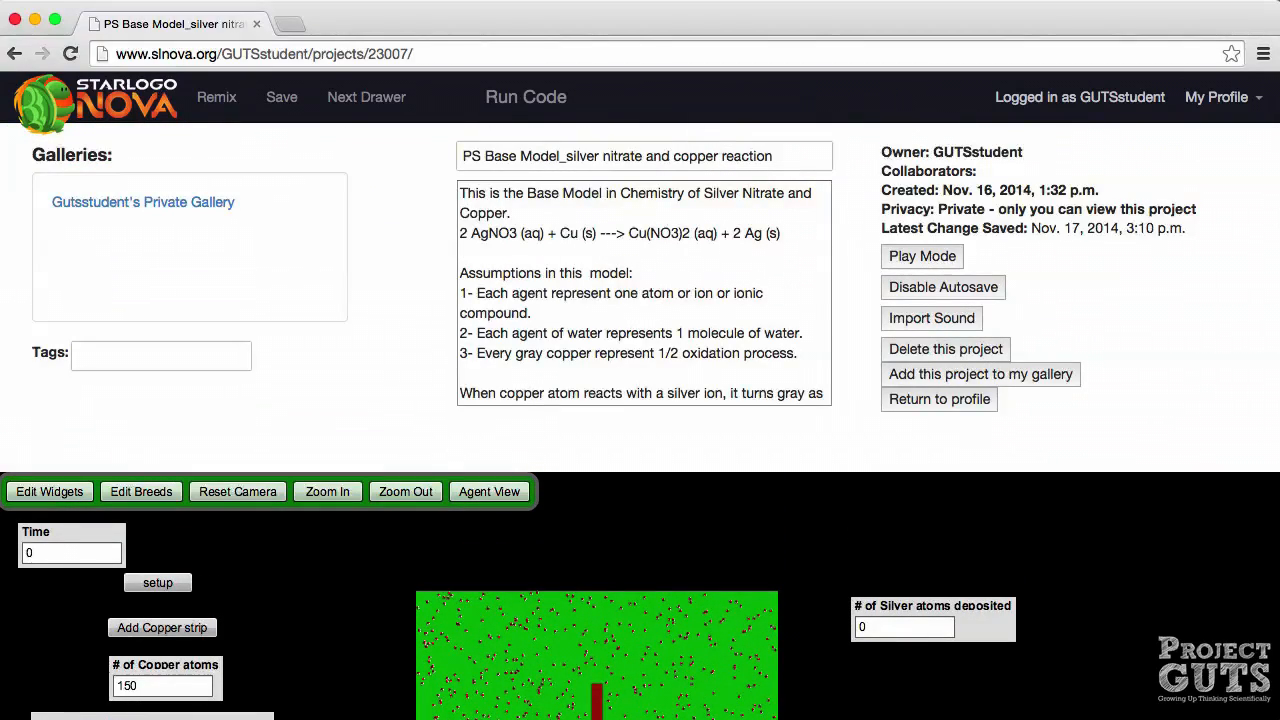
mouse_move(775, 57)
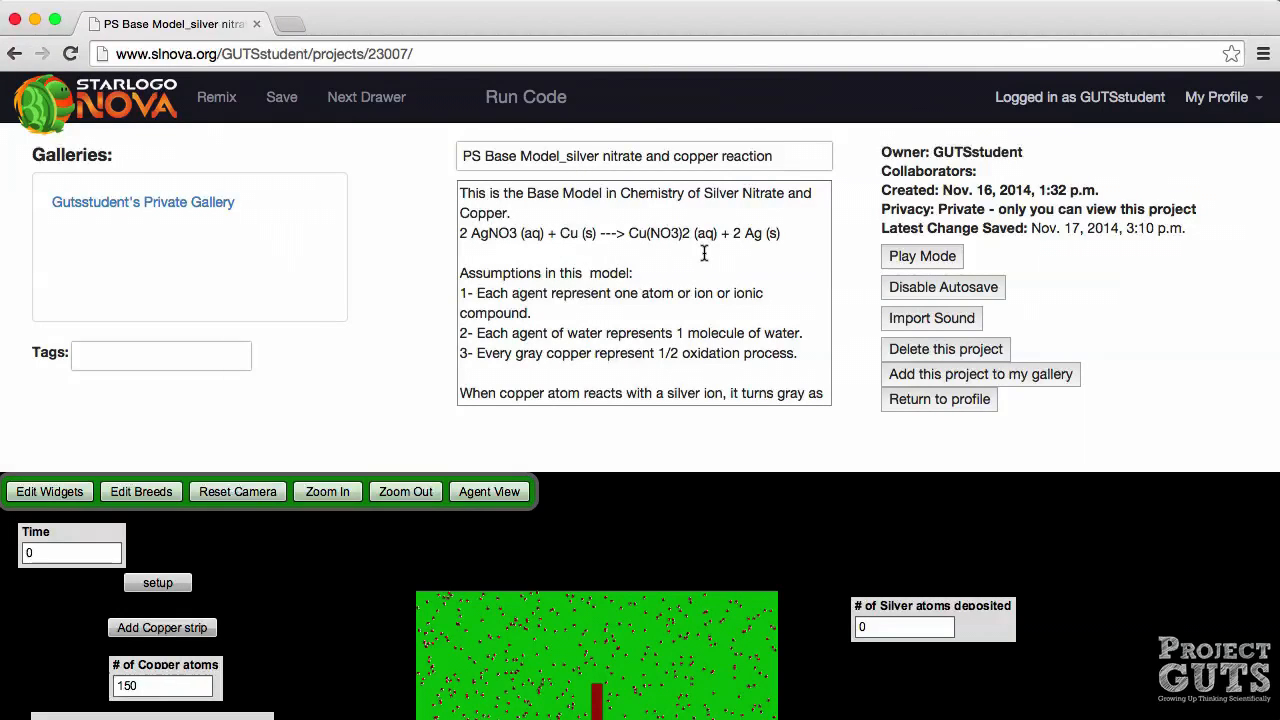
mouse_move(719, 253)
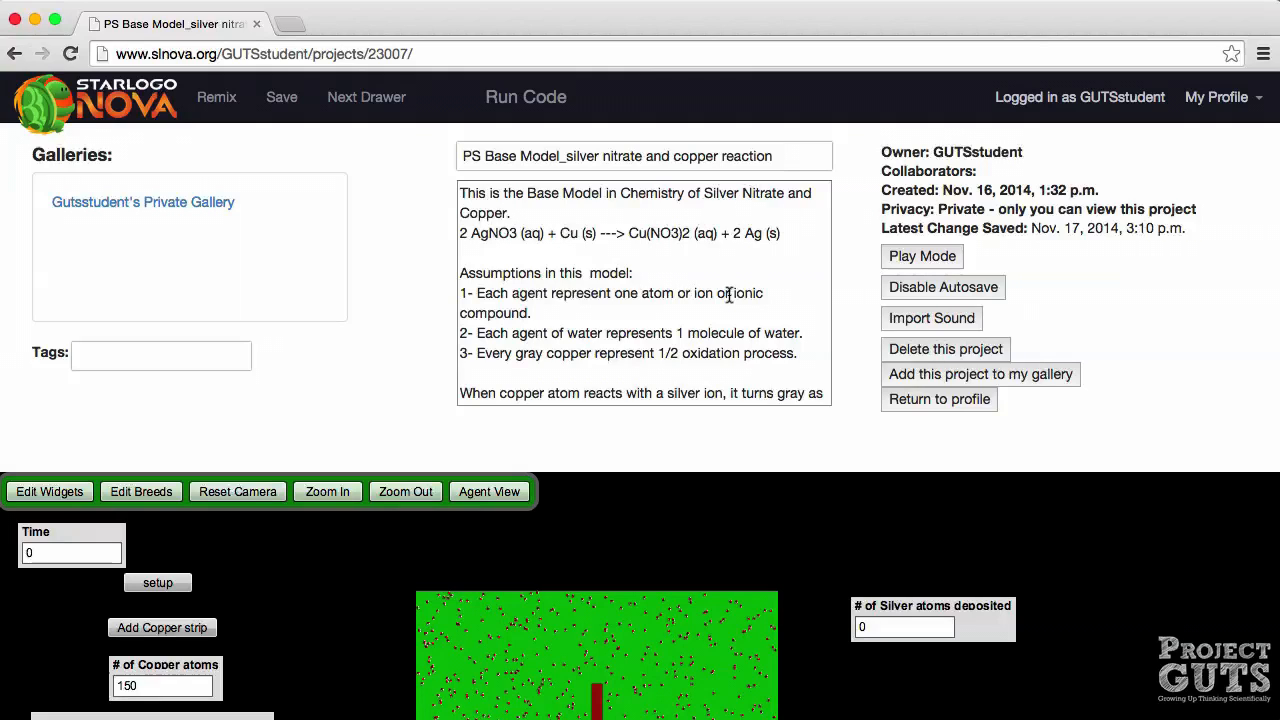
mouse_move(716, 278)
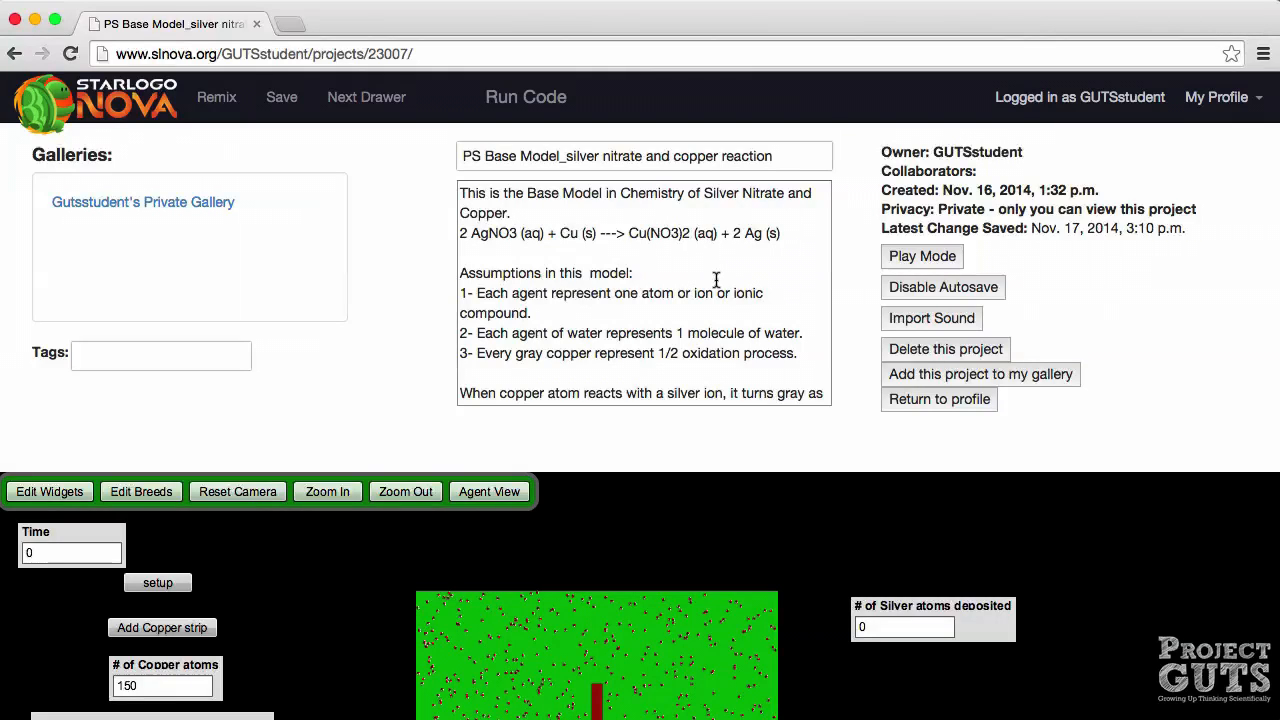
mouse_move(668, 112)
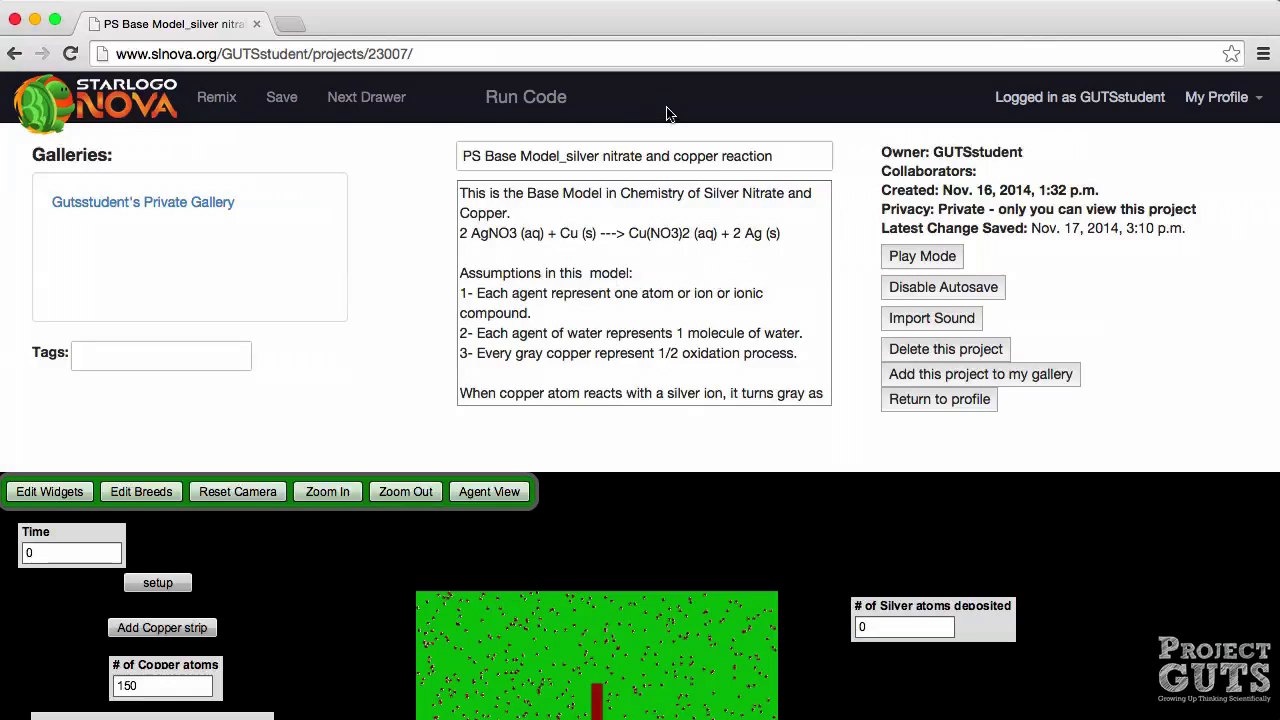
Scroll down to the model and run setup, clearing the copper strip so copper atoms read 0
scroll("down", 3)
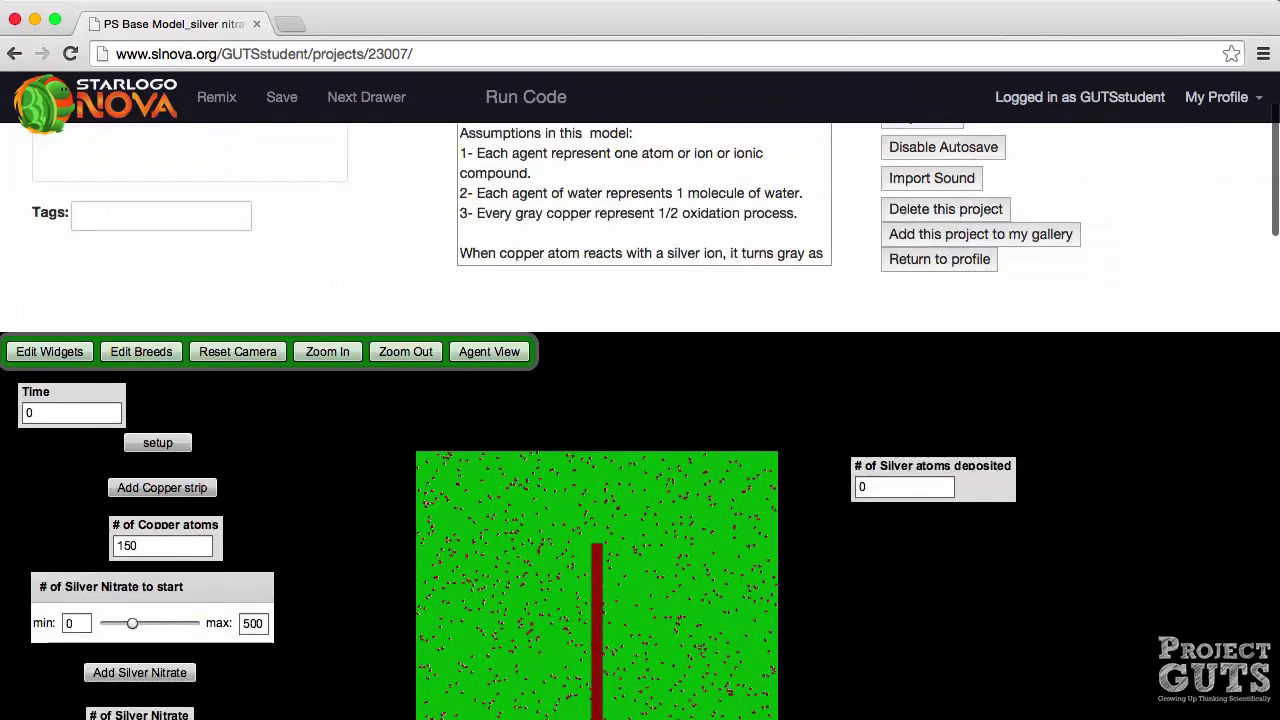
scroll("down", 3)
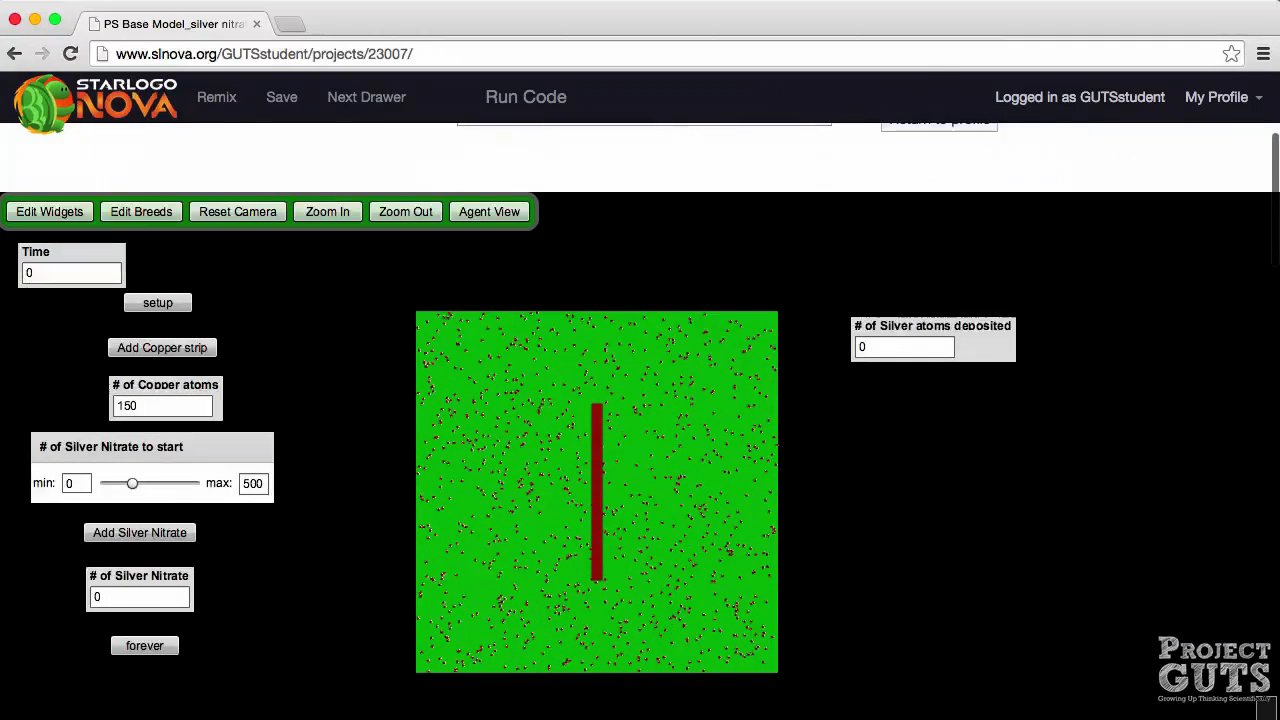
left_click(157, 302)
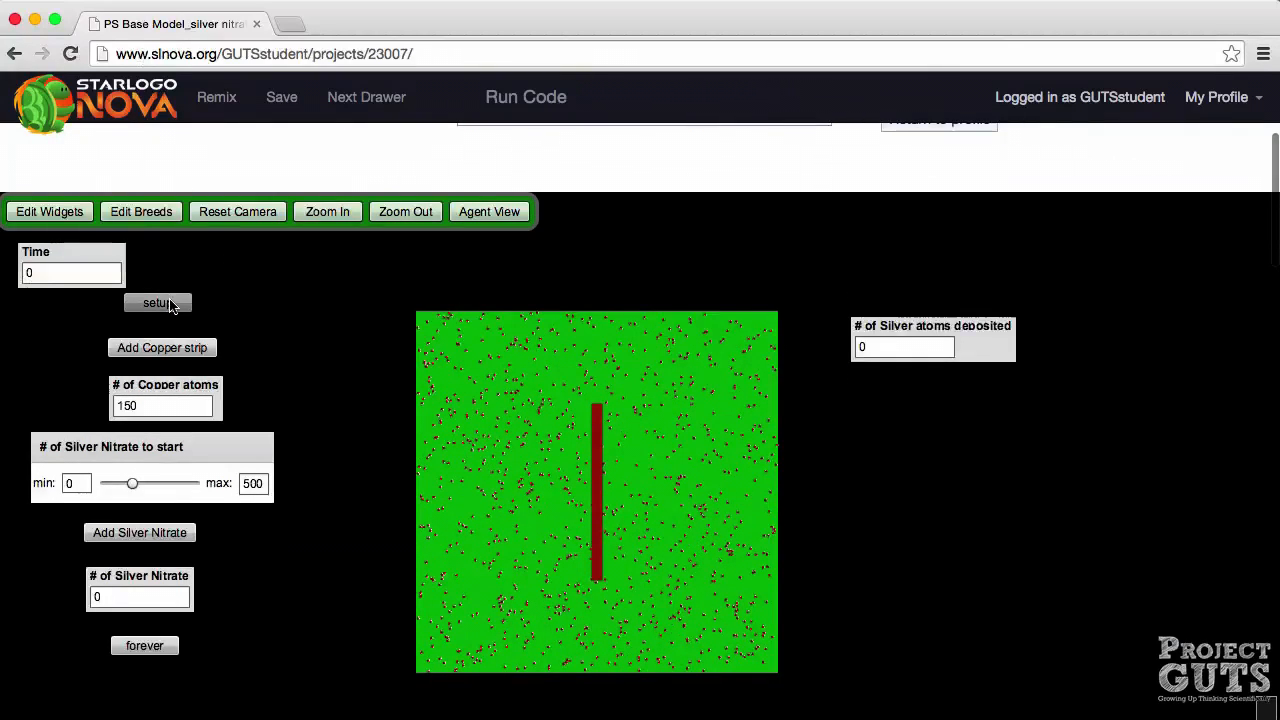
left_click(157, 302)
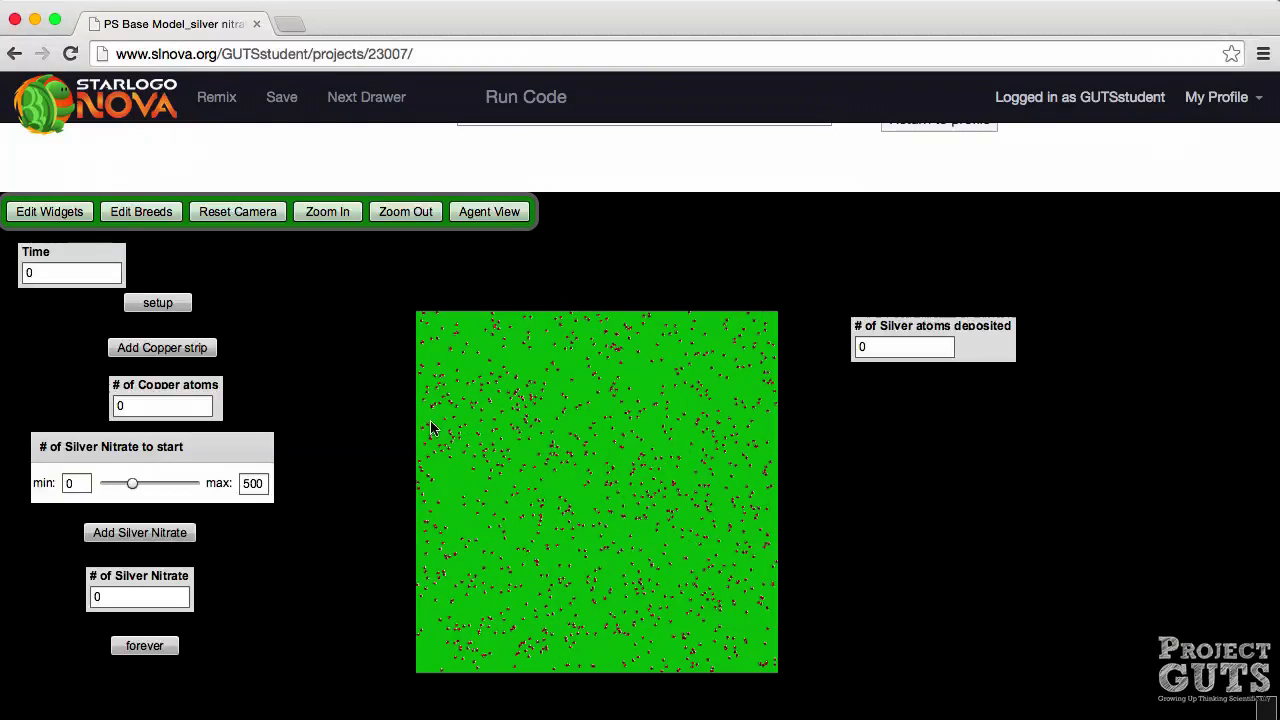
mouse_move(396, 436)
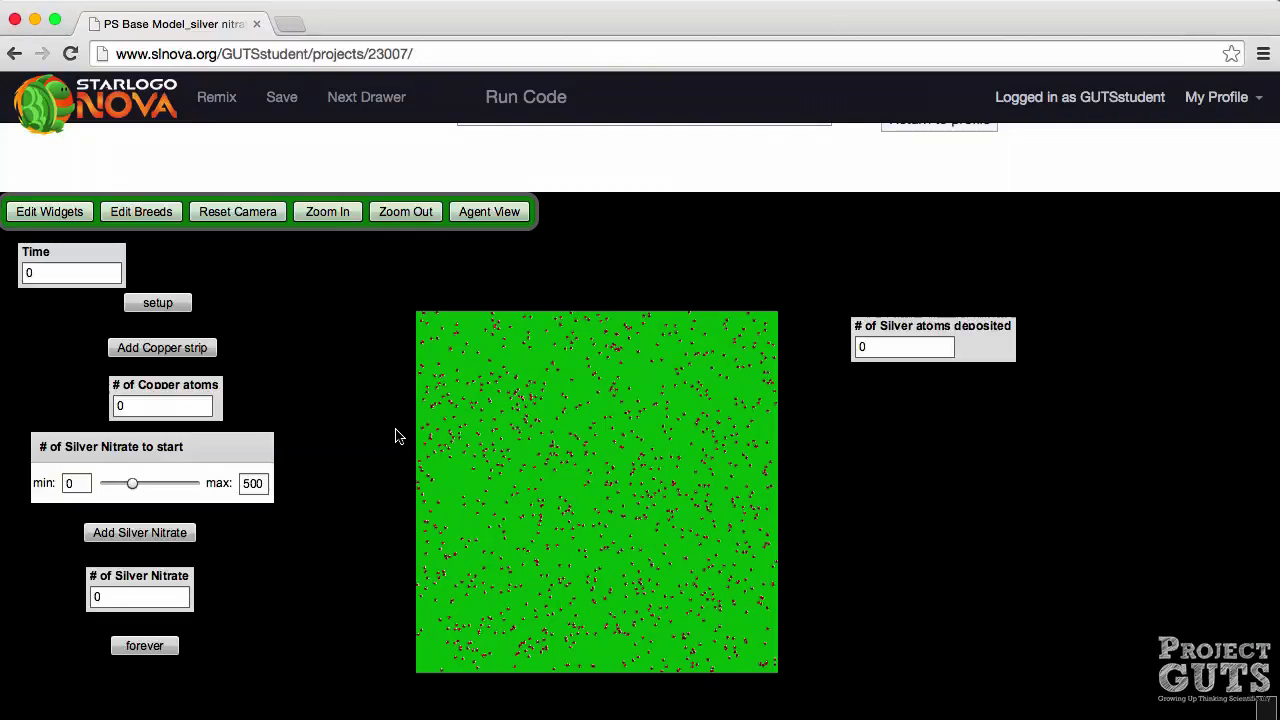
mouse_move(260, 332)
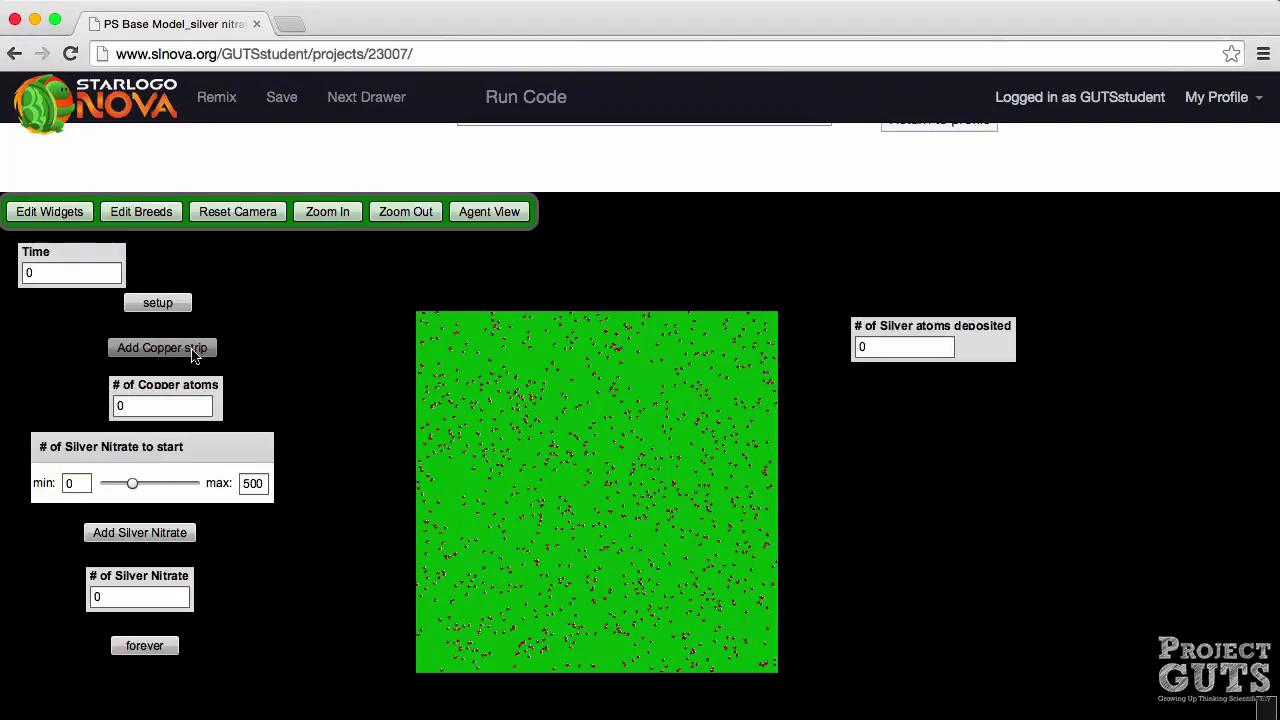
Add a copper strip to the world, bringing the copper atom count back up
left_click(162, 347)
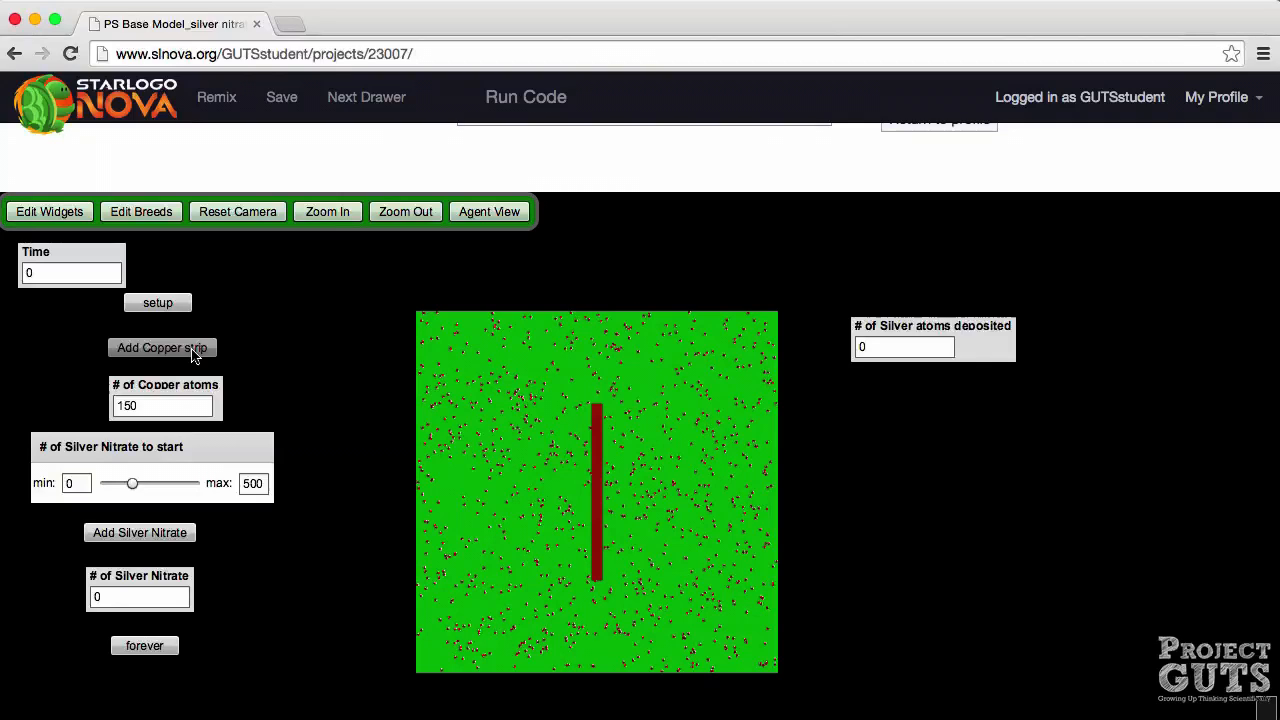
mouse_move(306, 353)
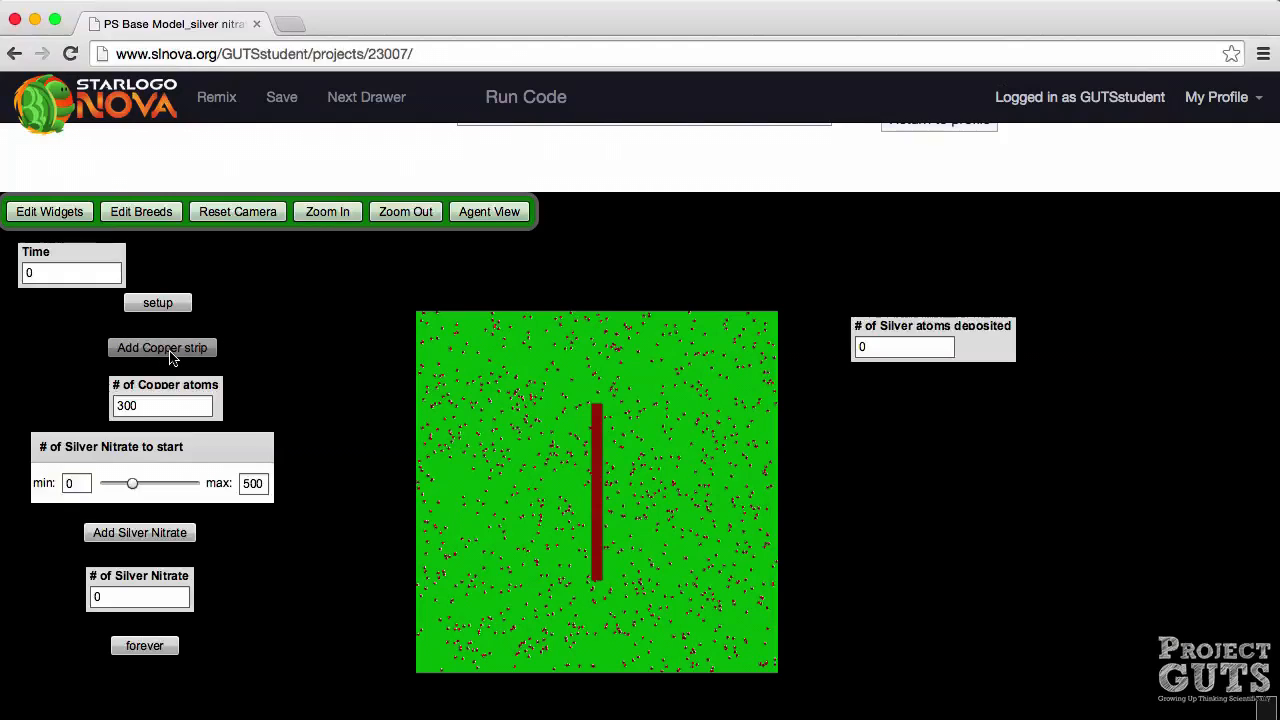
mouse_move(415, 357)
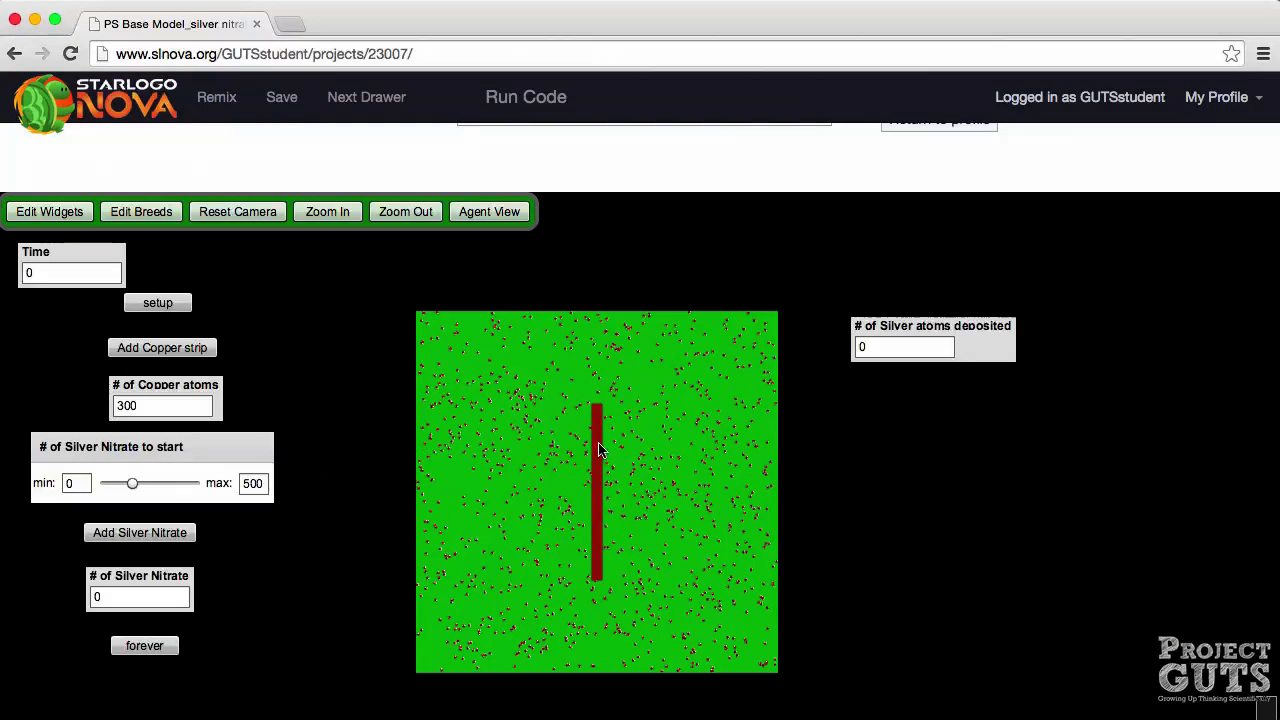
mouse_move(368, 305)
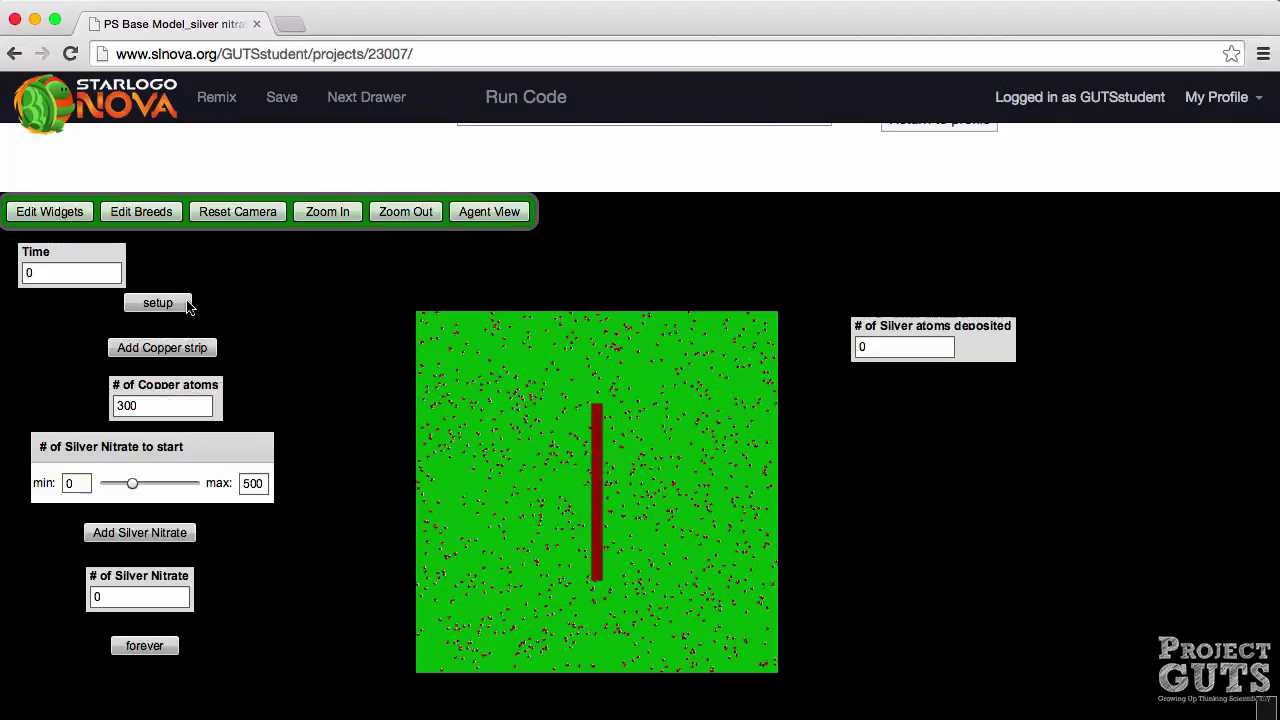
Run setup again and add a single copper strip of 150 copper atoms
left_click(157, 303)
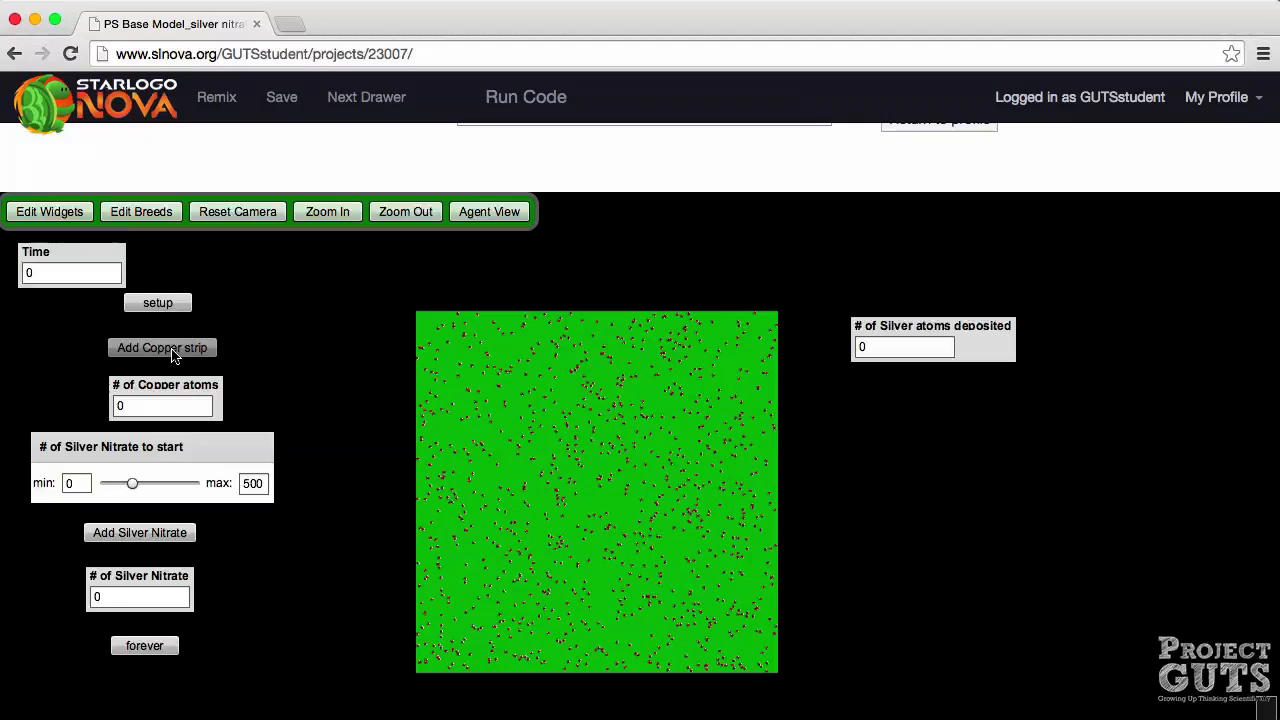
left_click(162, 347)
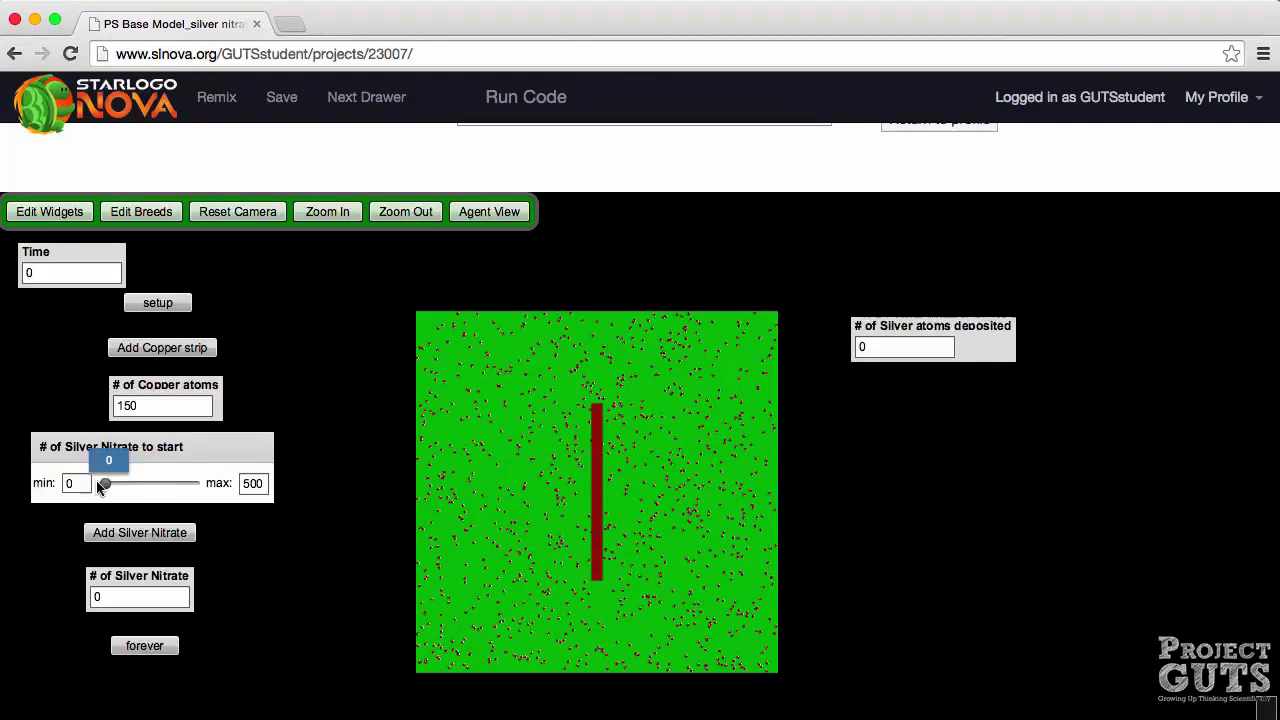
Set the silver nitrate starting slider to 500, add the particles, then toggle forever
left_click_drag(105, 483, 195, 483)
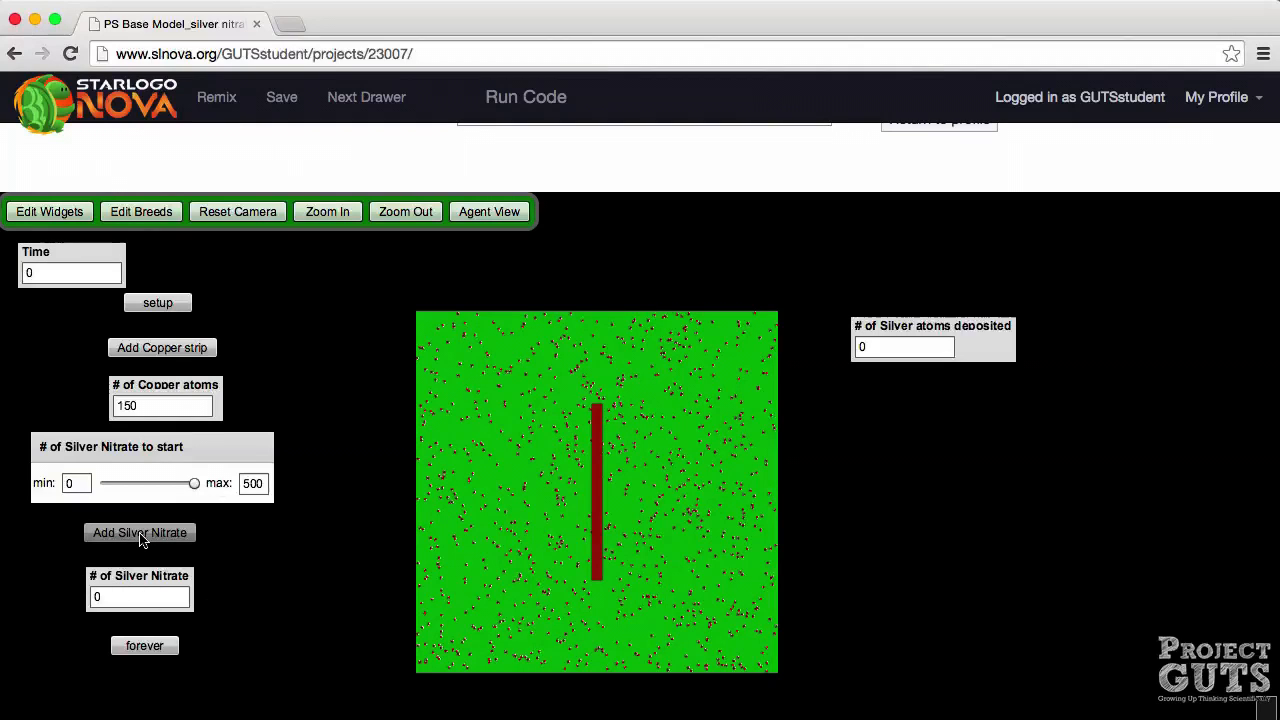
left_click(140, 532)
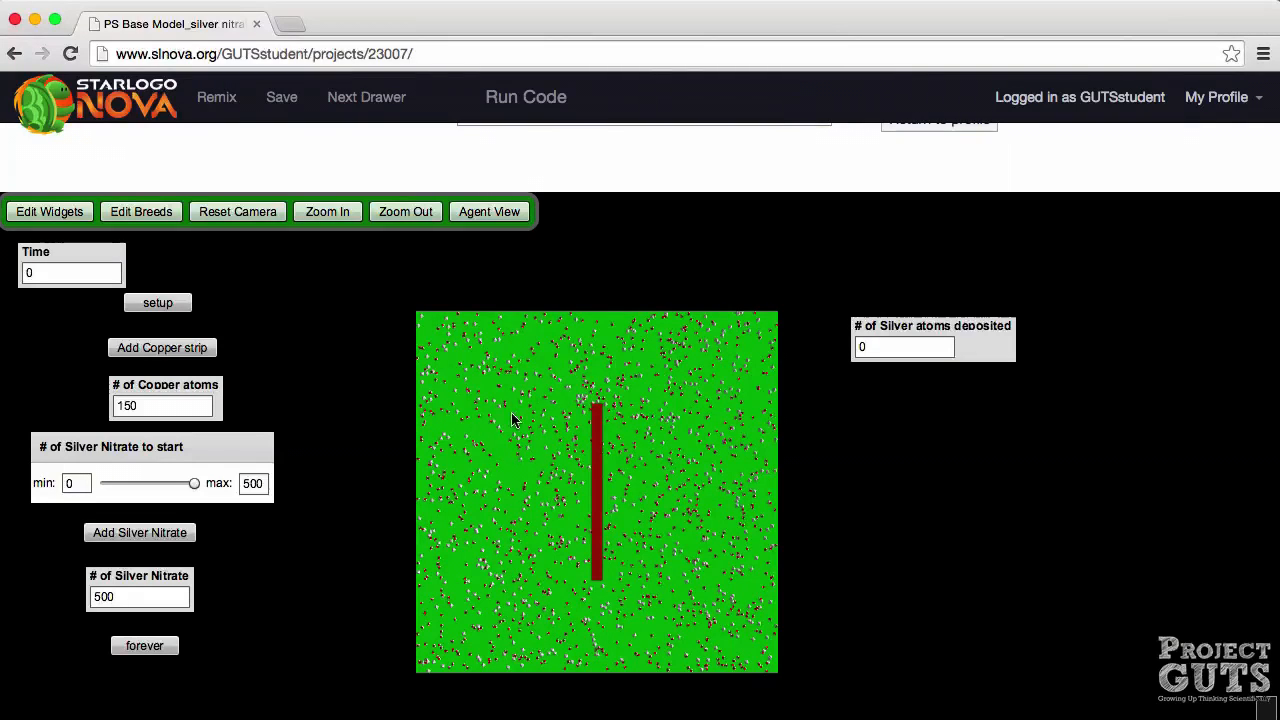
mouse_move(363, 523)
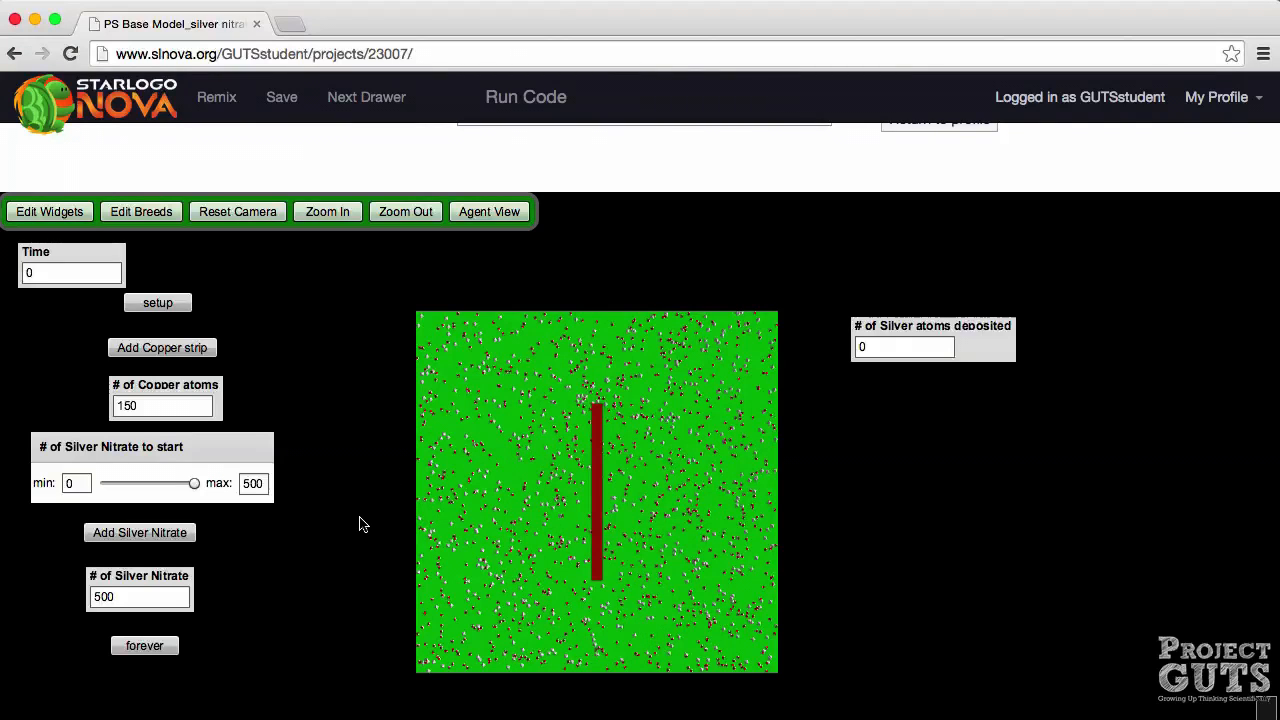
left_click(144, 645)
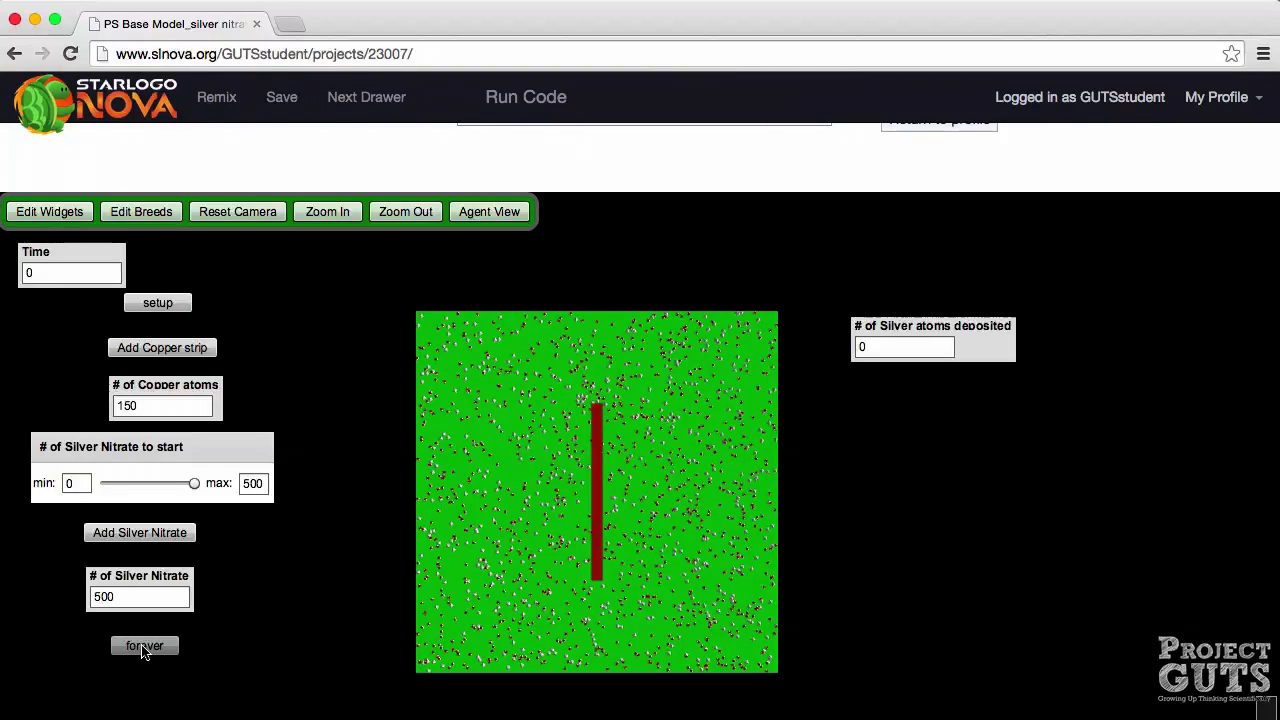
Run forever until copper reaches 0 and 300 silver atoms deposit, then stop
left_click(145, 645)
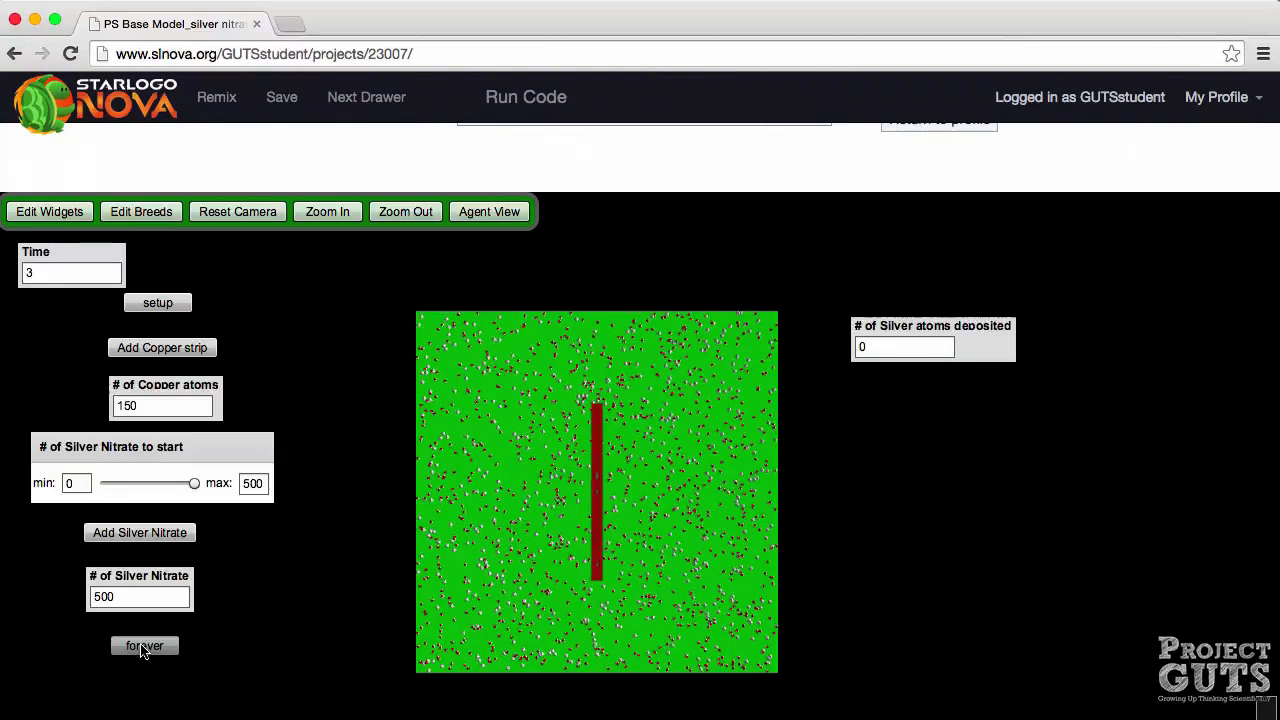
left_click(144, 645)
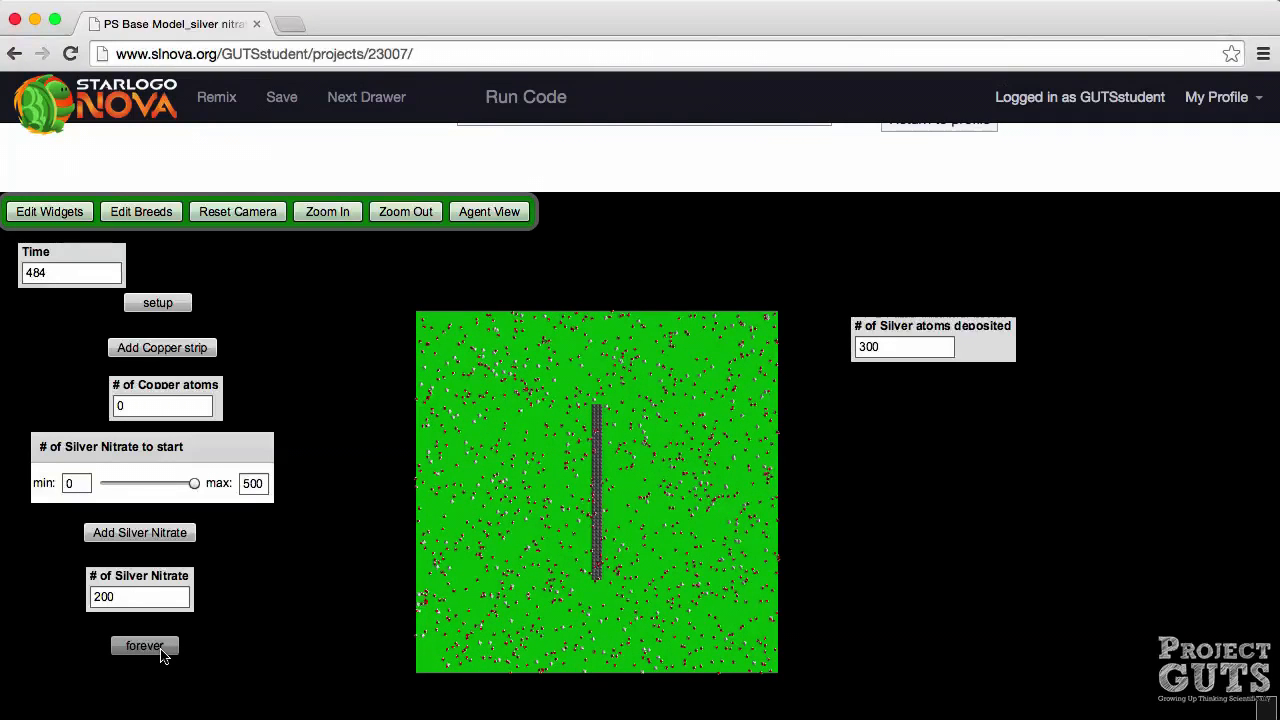
mouse_move(139, 580)
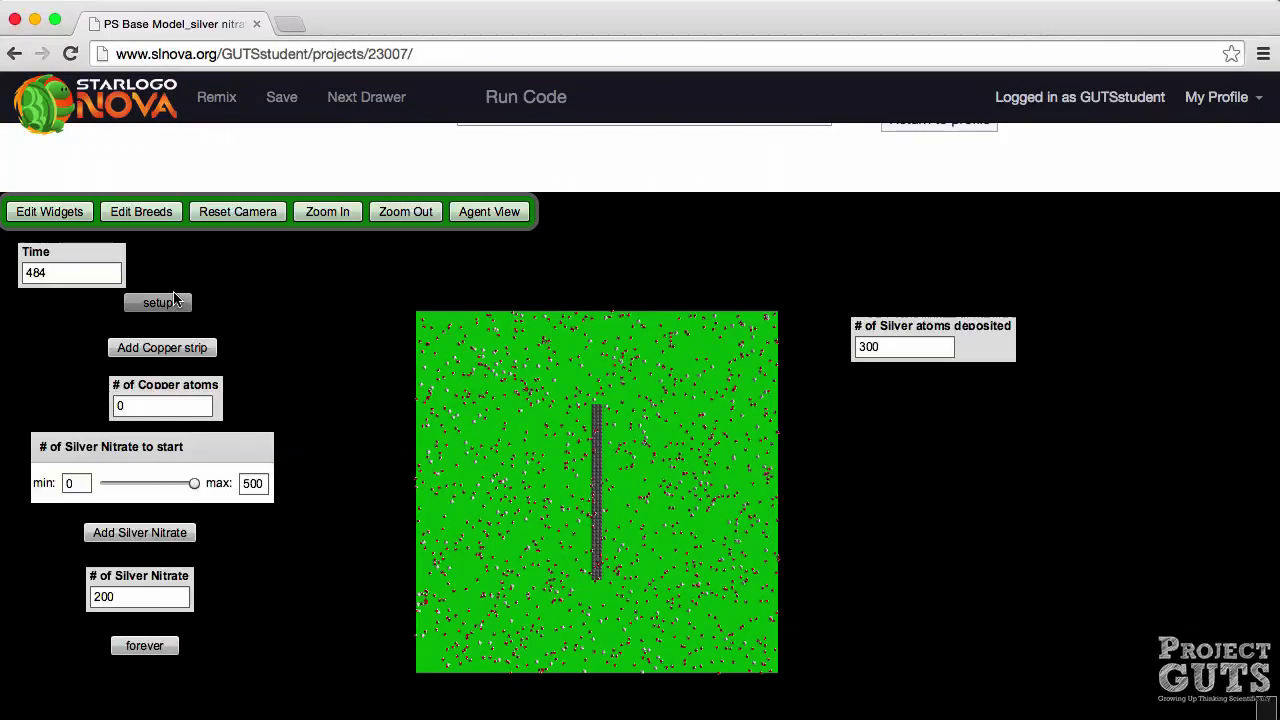
Reset, add one 150-atom copper strip, and add 150 silver nitrate particles
left_click(157, 302)
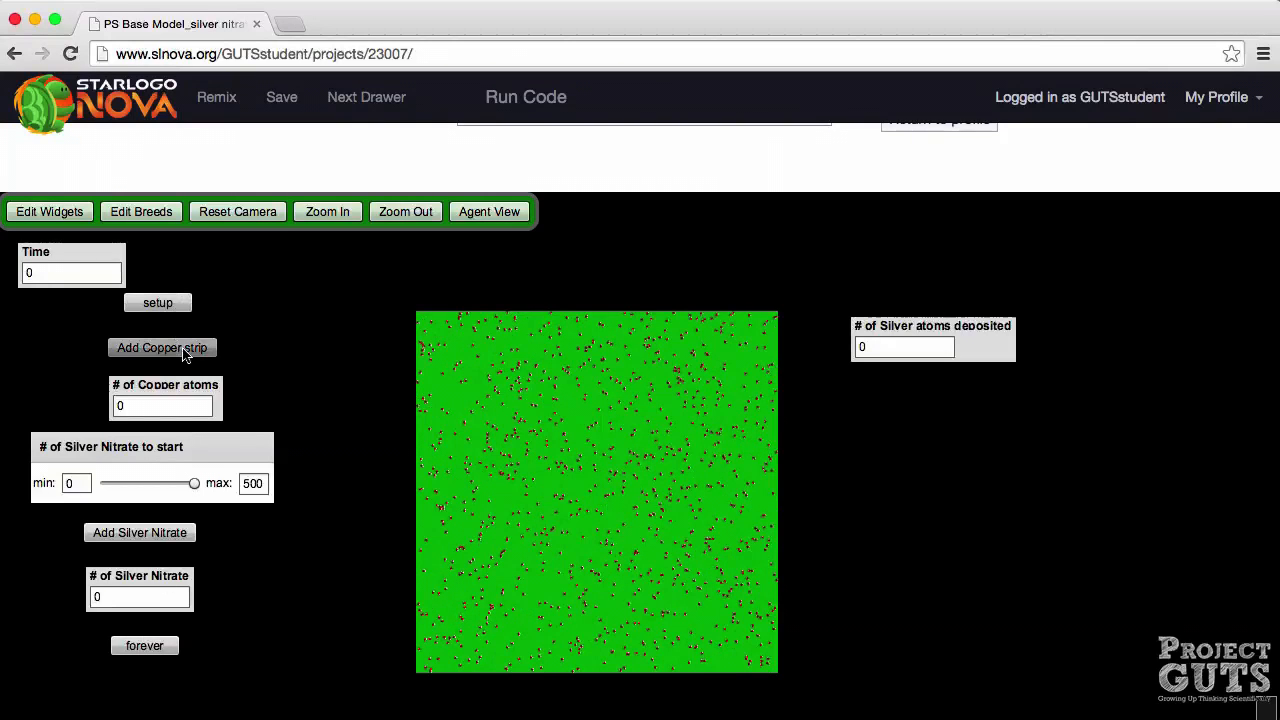
left_click(162, 347)
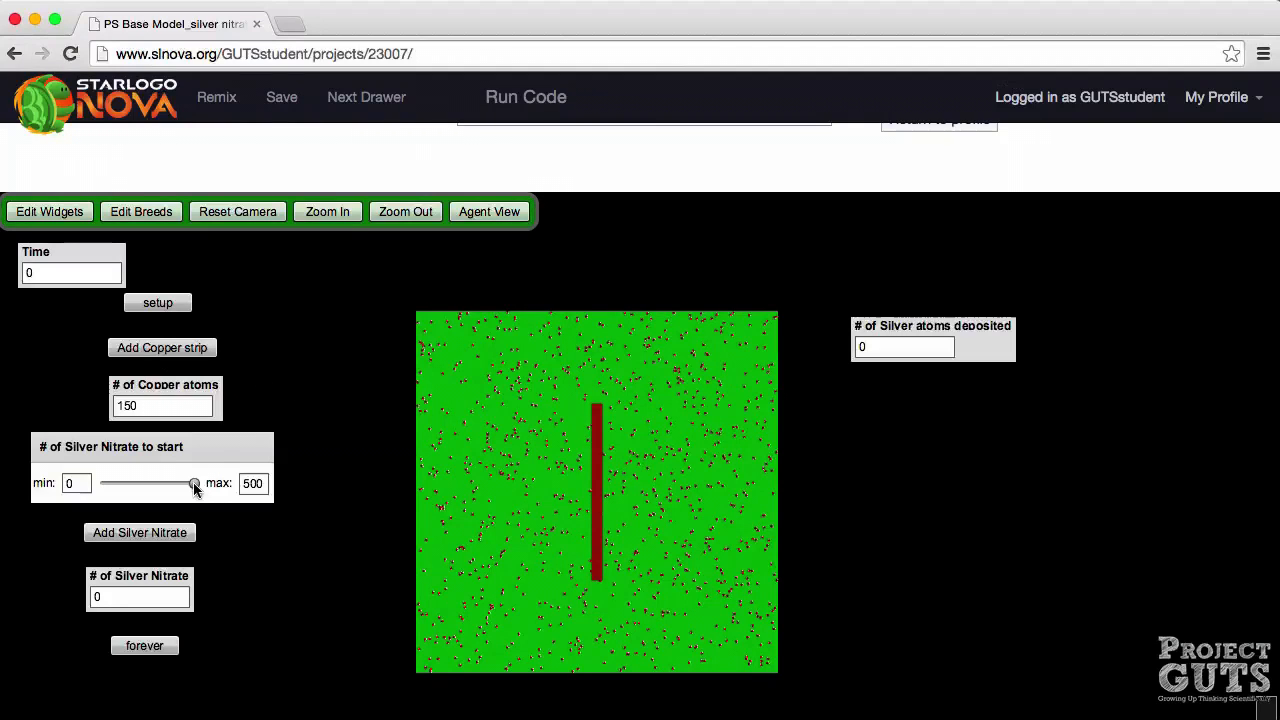
left_click_drag(195, 483, 135, 483)
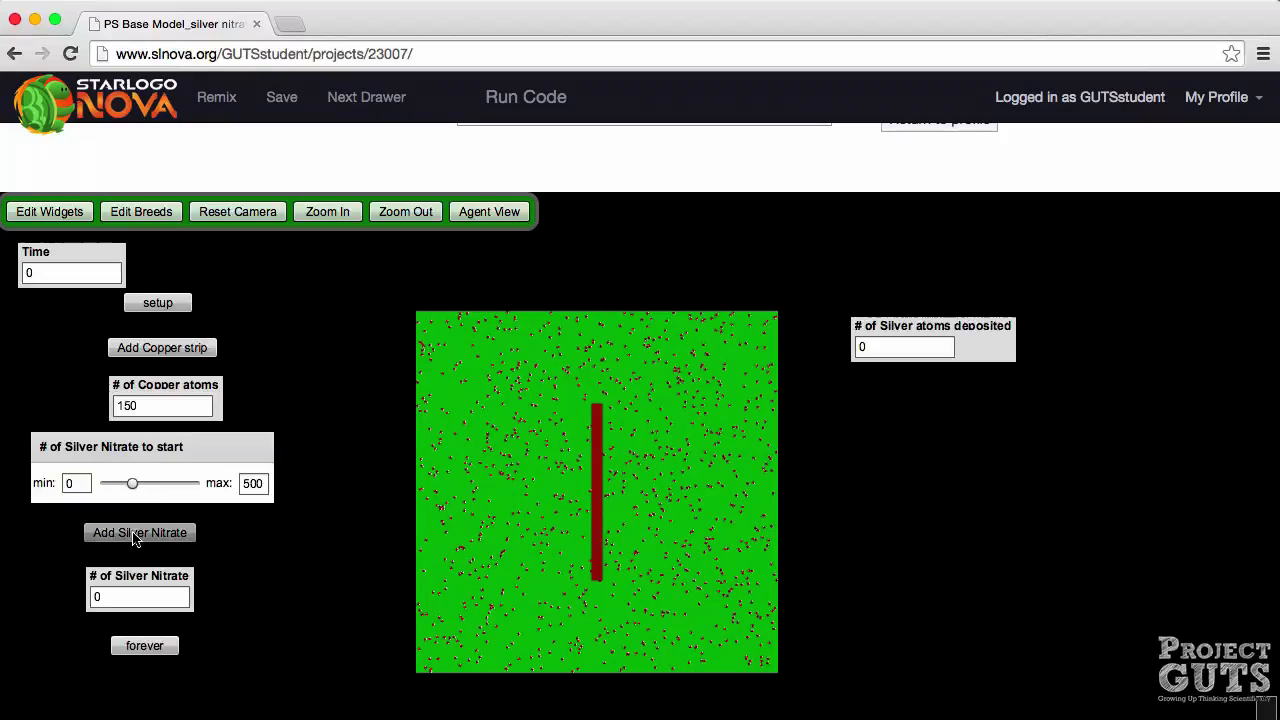
left_click(140, 532)
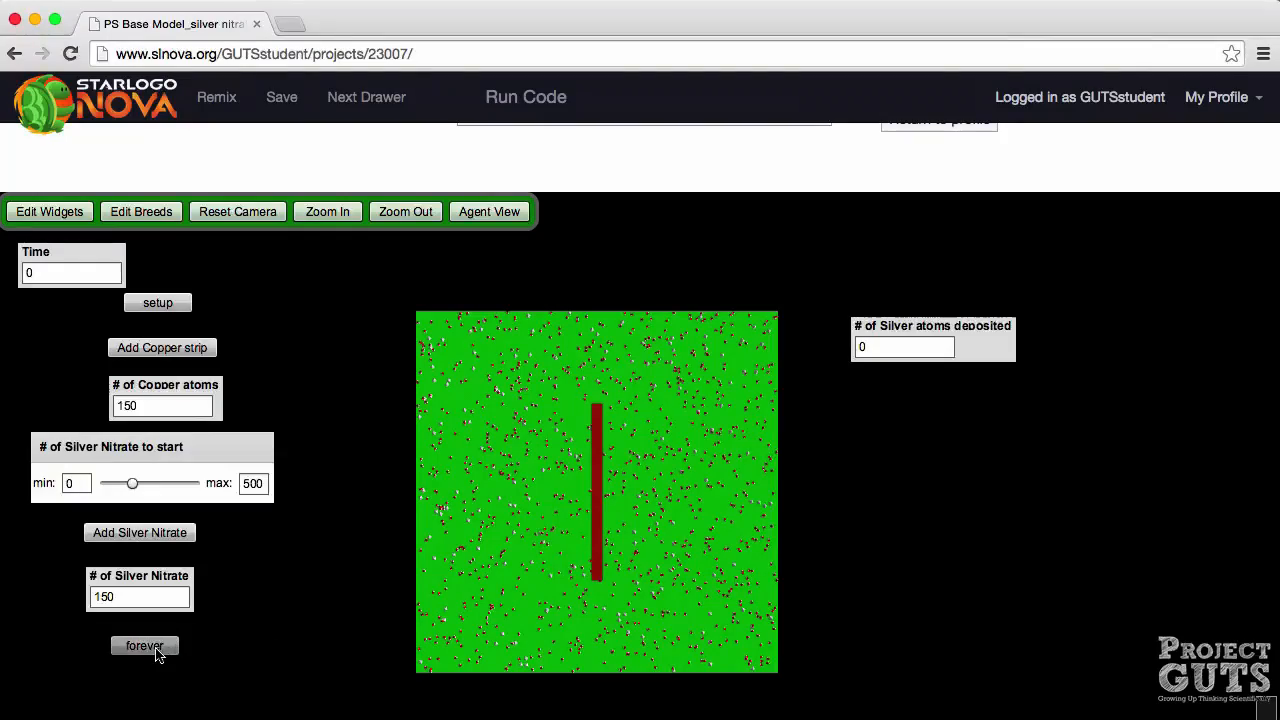
Toggle forever to start the second trial, reaching 18 deposited silver atoms by time 55
left_click(144, 645)
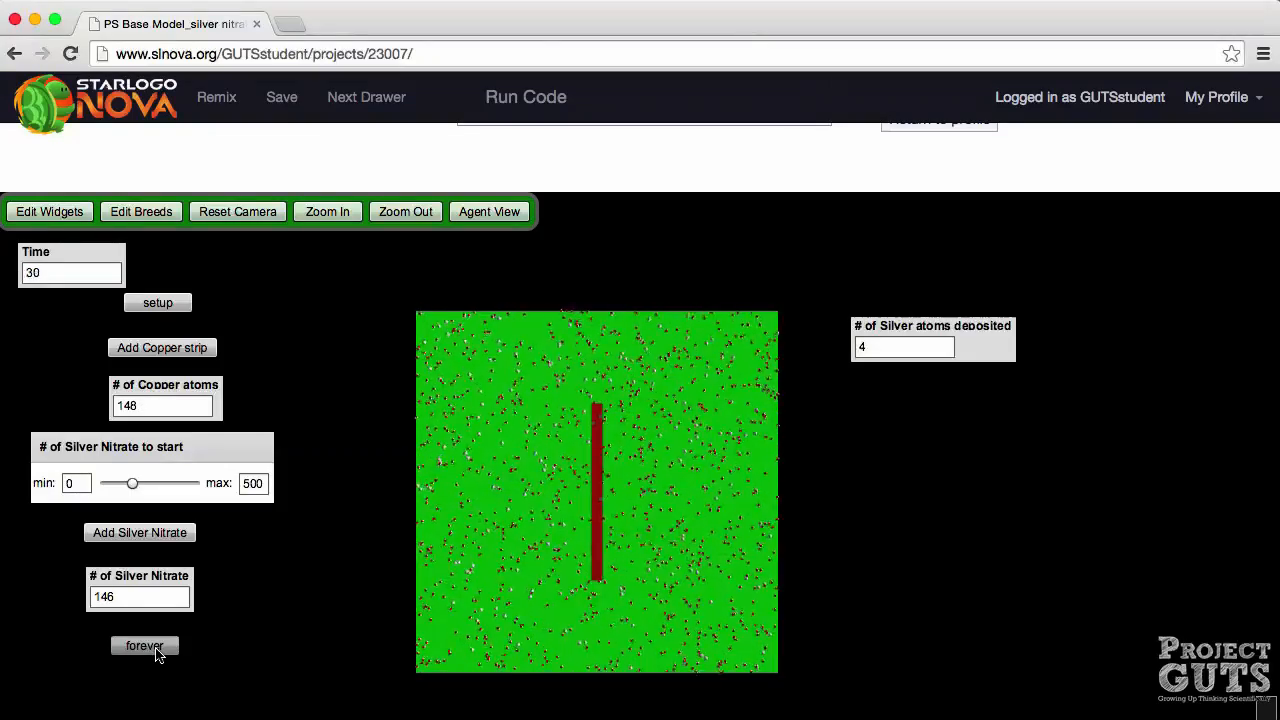
left_click(144, 645)
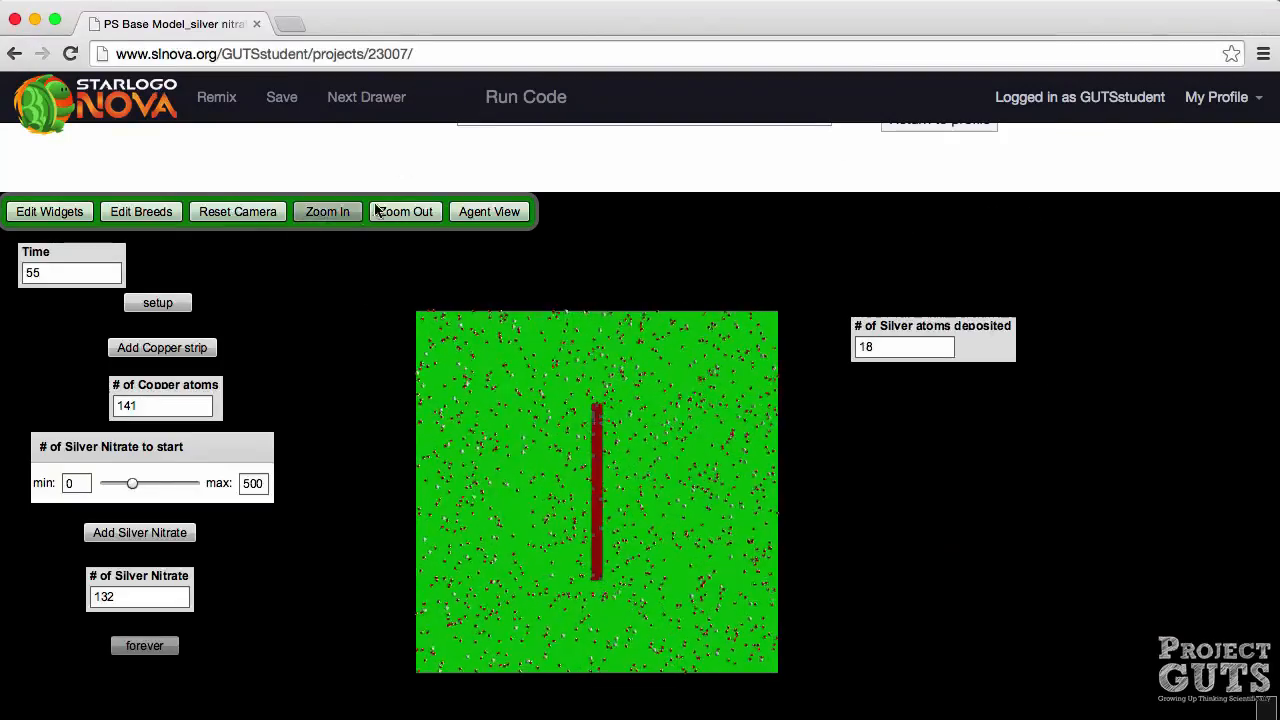
Zoom in on the copper strip while the run continues to 117 silver atoms
left_click(327, 211)
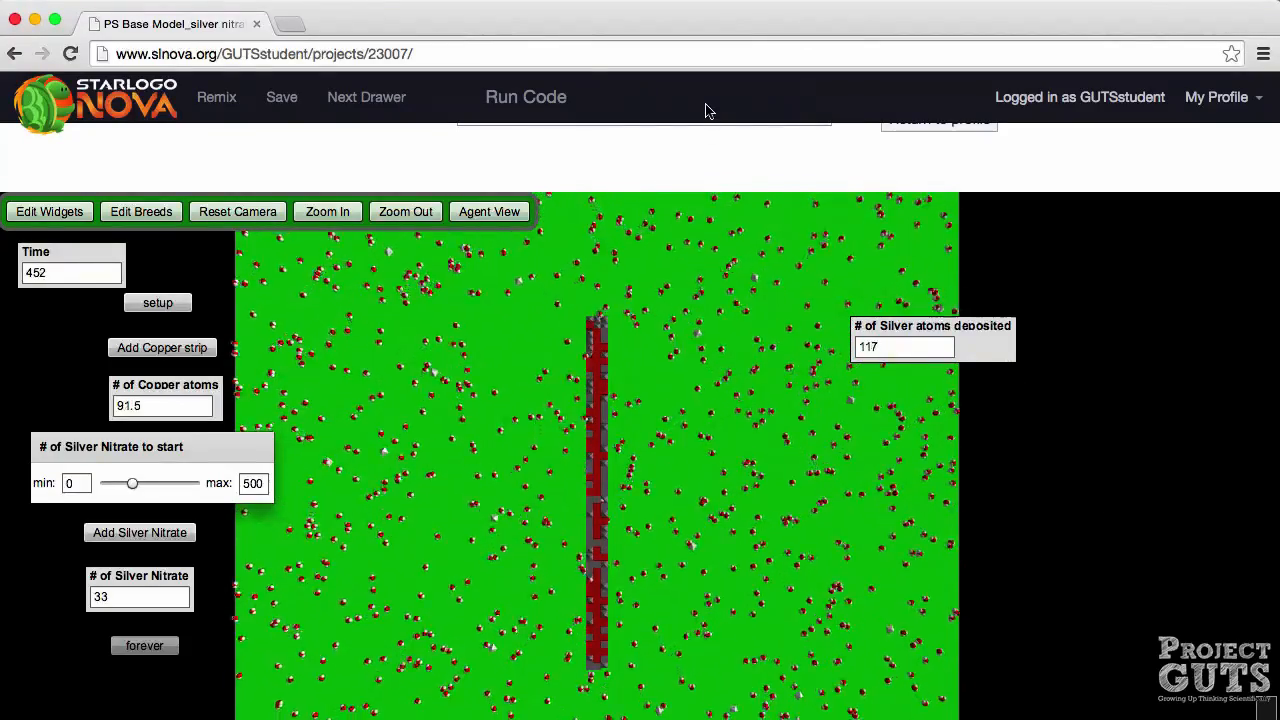
Scroll down into The World code workspace to the set # of Copper atoms block
scroll("down", 3)
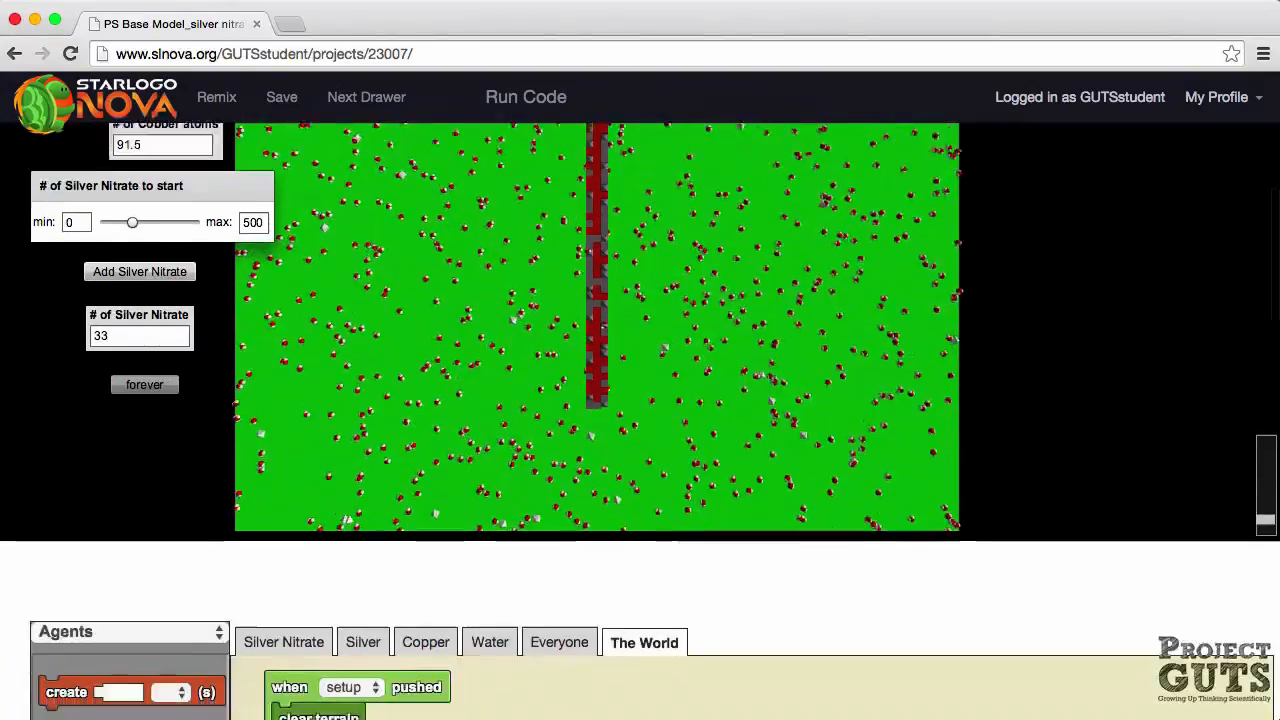
scroll("down", 3)
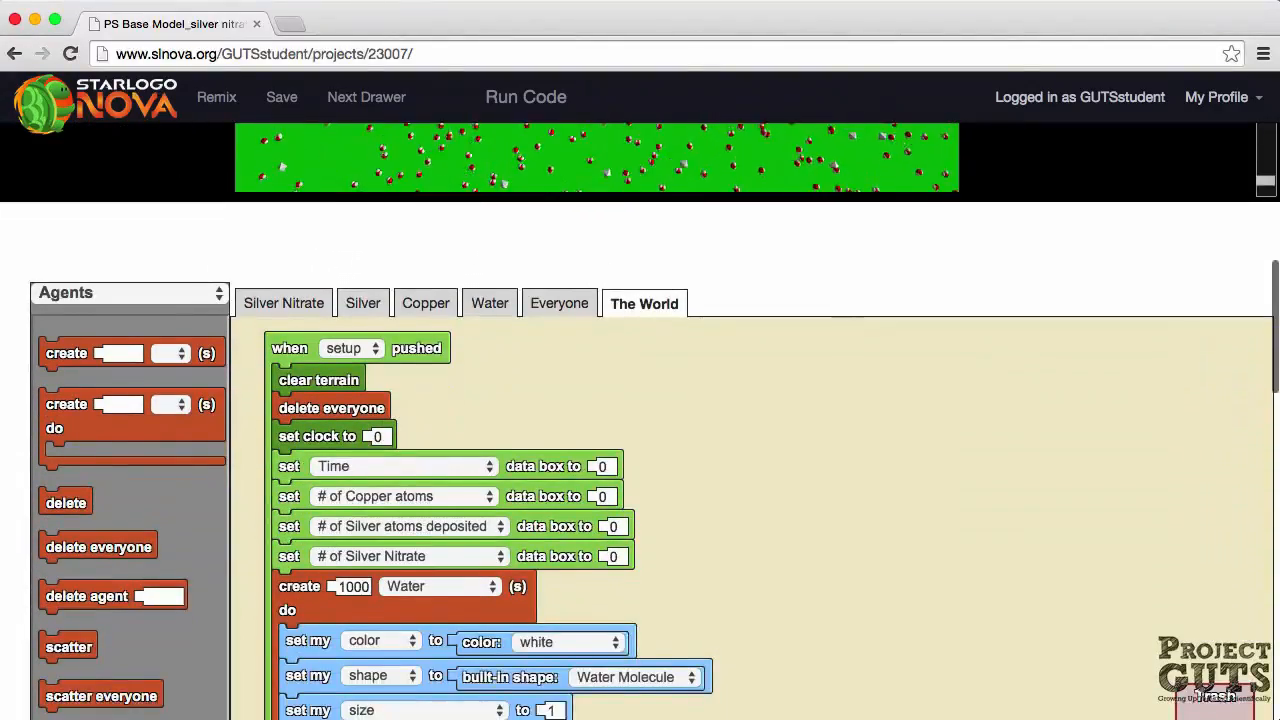
scroll("down", 3)
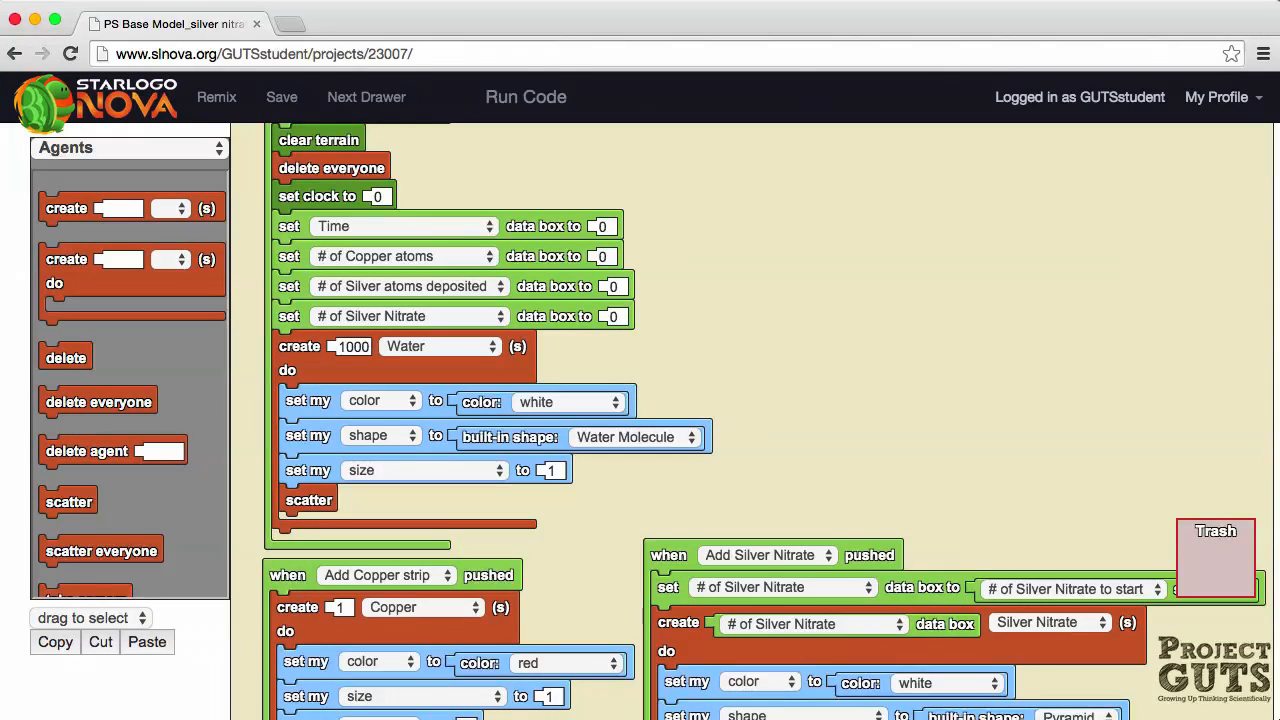
scroll("down", 3)
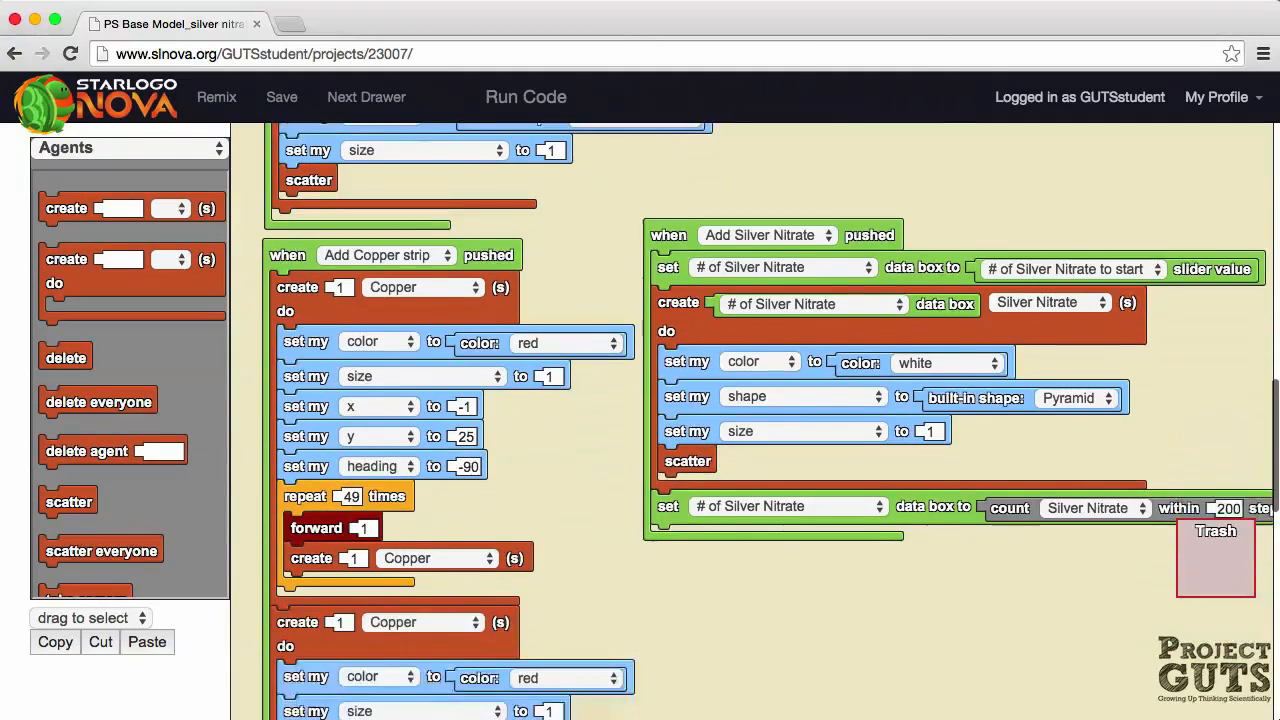
scroll("down", 3)
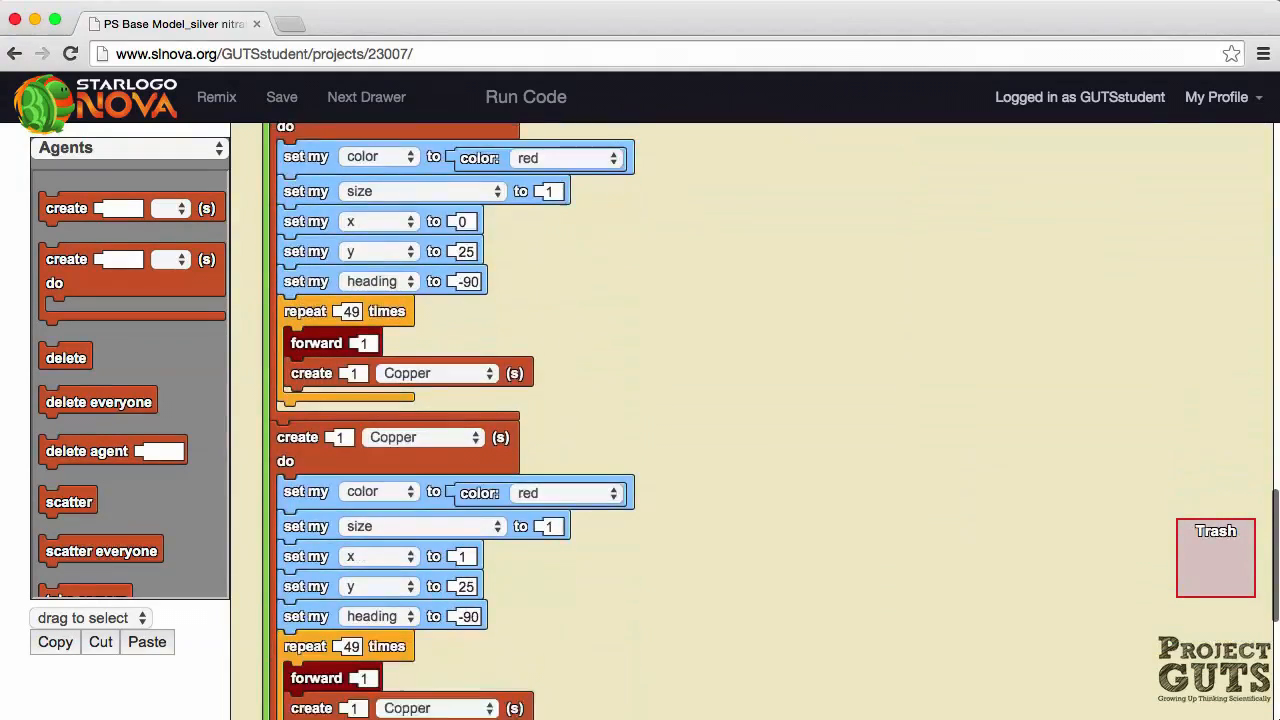
scroll("down", 3)
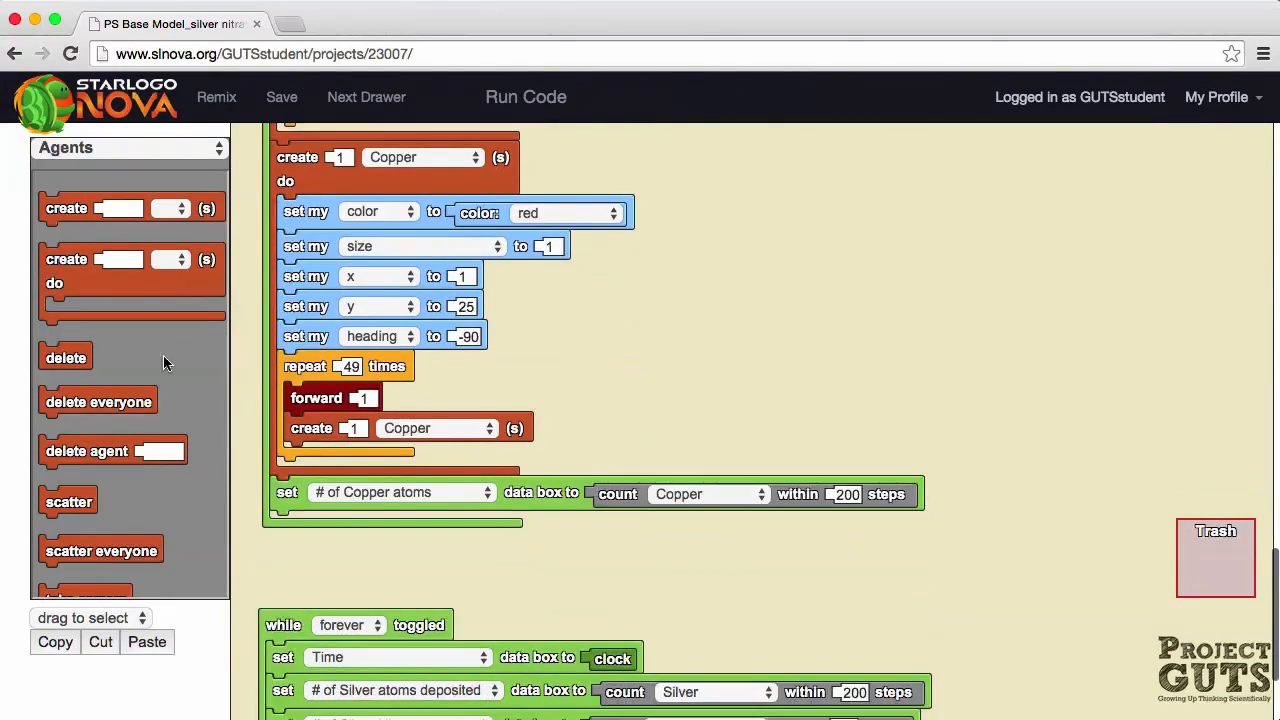
mouse_move(538, 530)
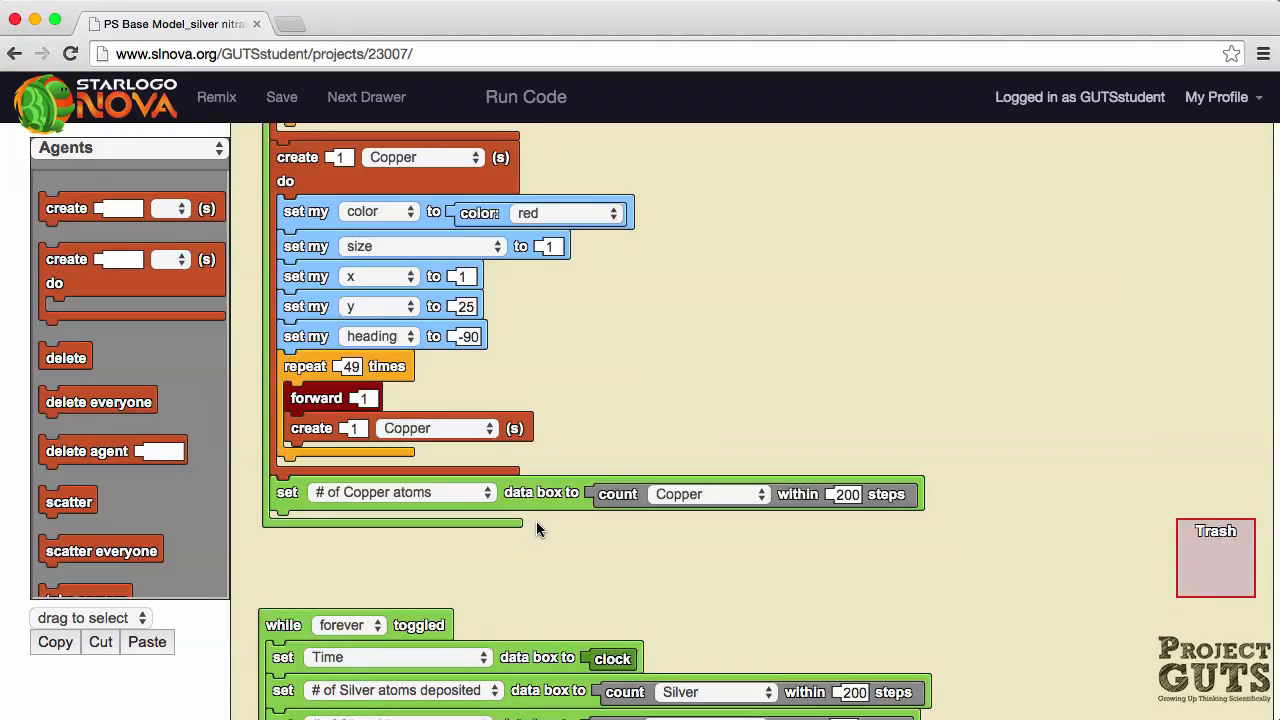
mouse_move(687, 543)
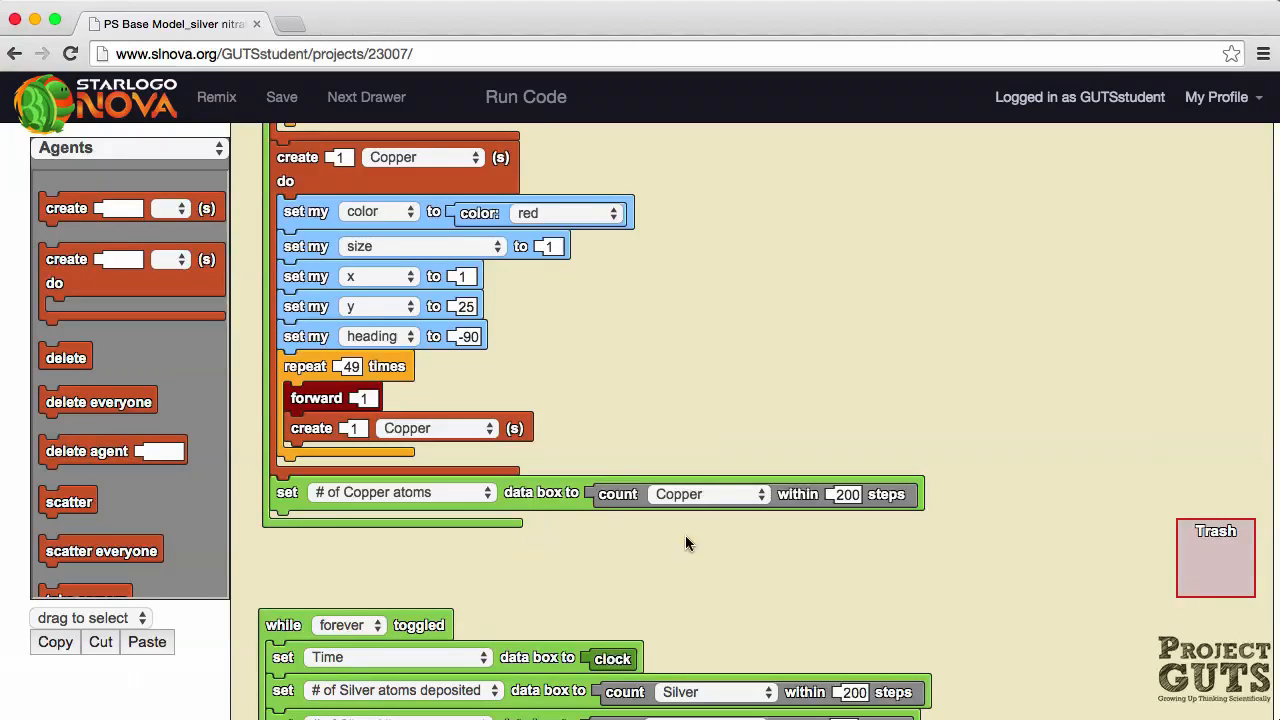
mouse_move(945, 377)
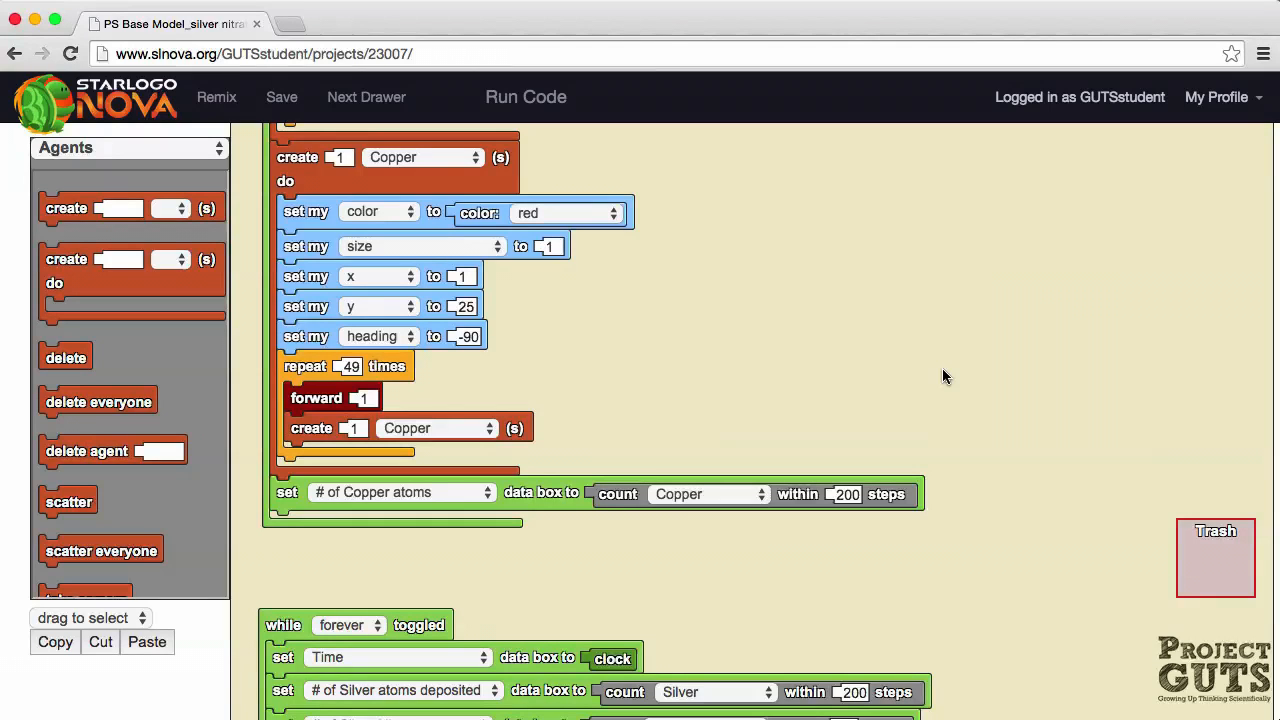
Inspect the Add Silver Nitrate code, then return to the simulation showing 20 silver nitrate
left_click(282, 97)
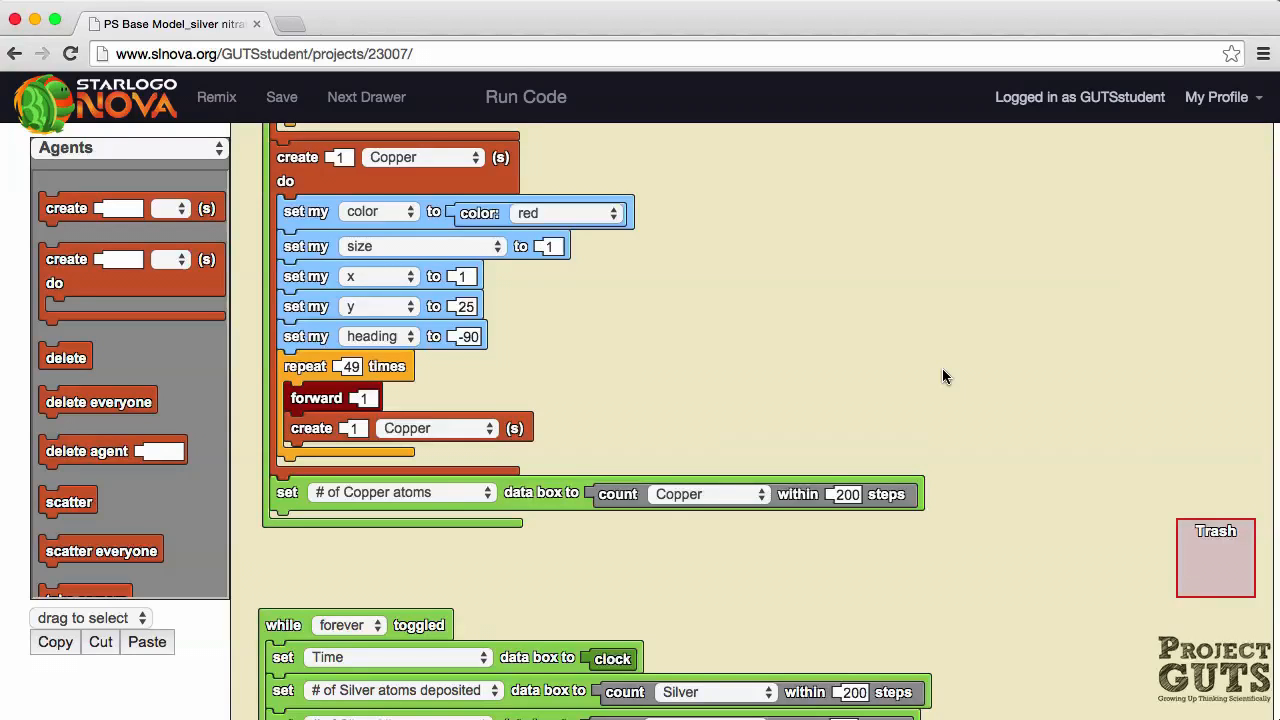
mouse_move(810, 128)
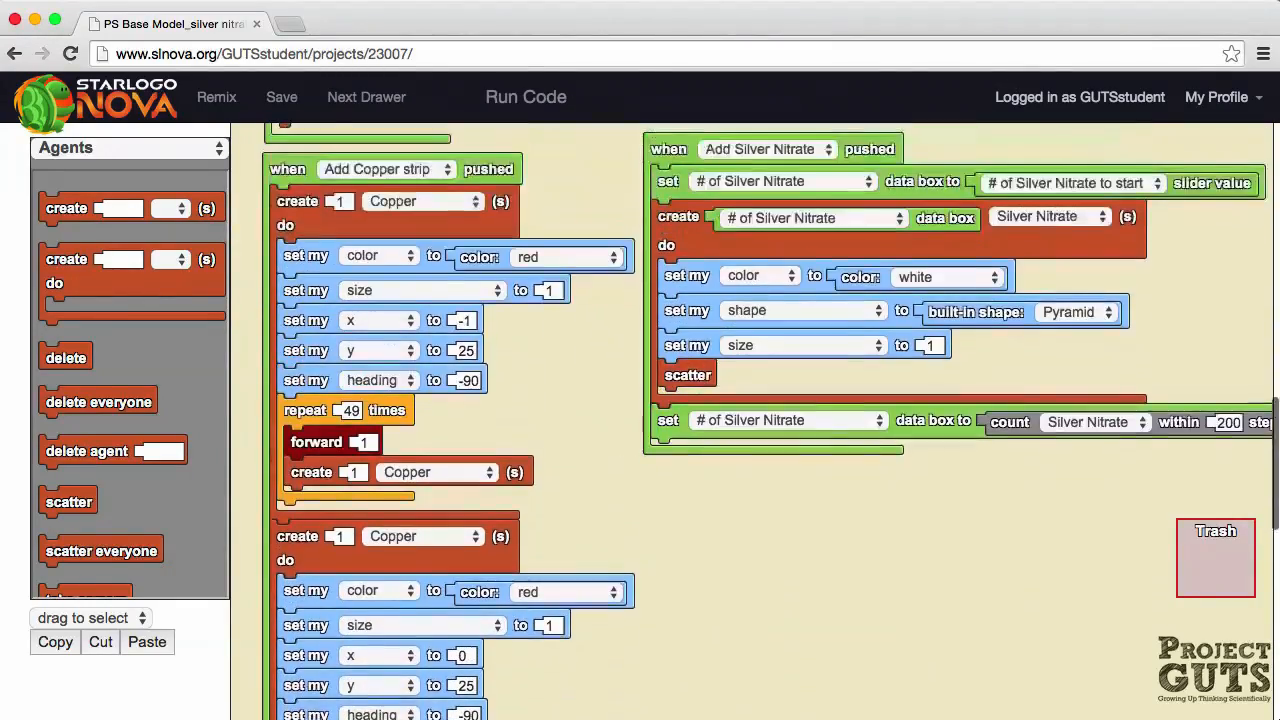
left_click(525, 96)
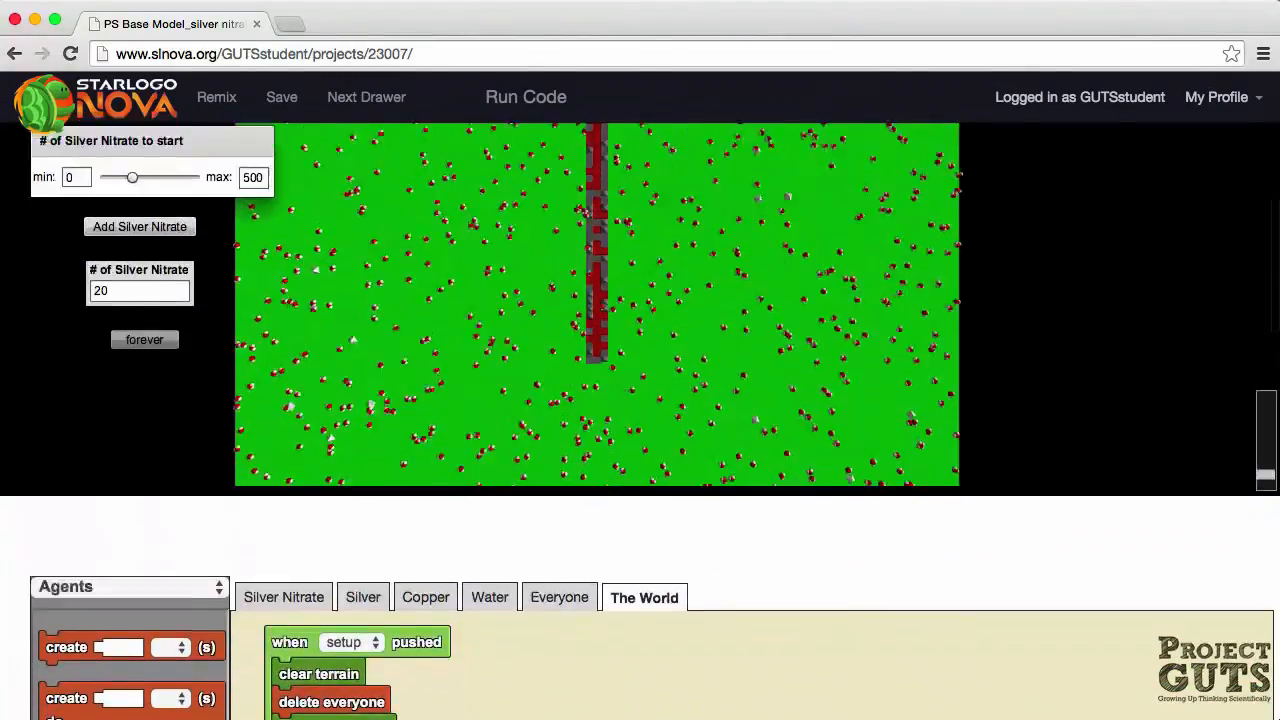